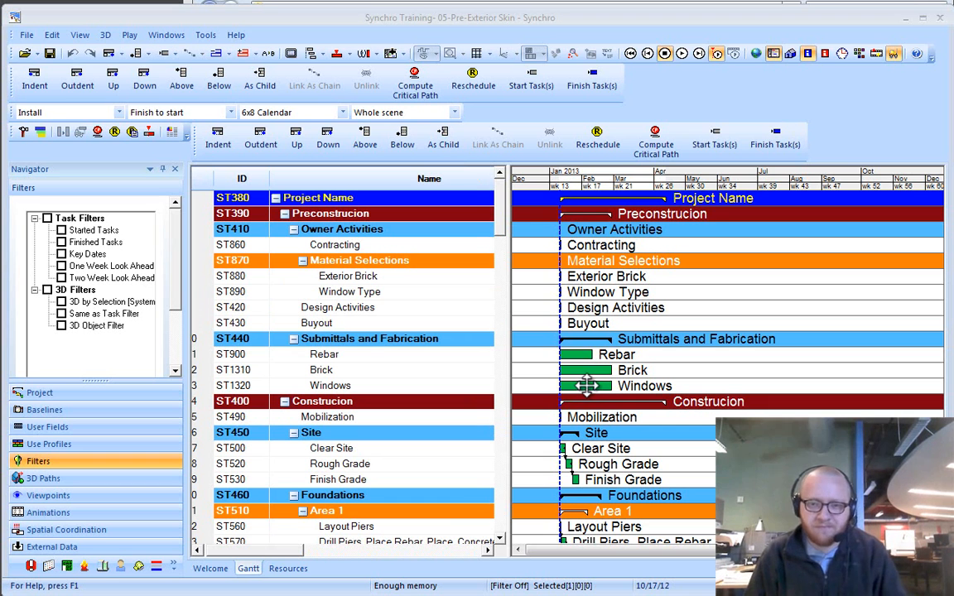
mouse_move(588, 386)
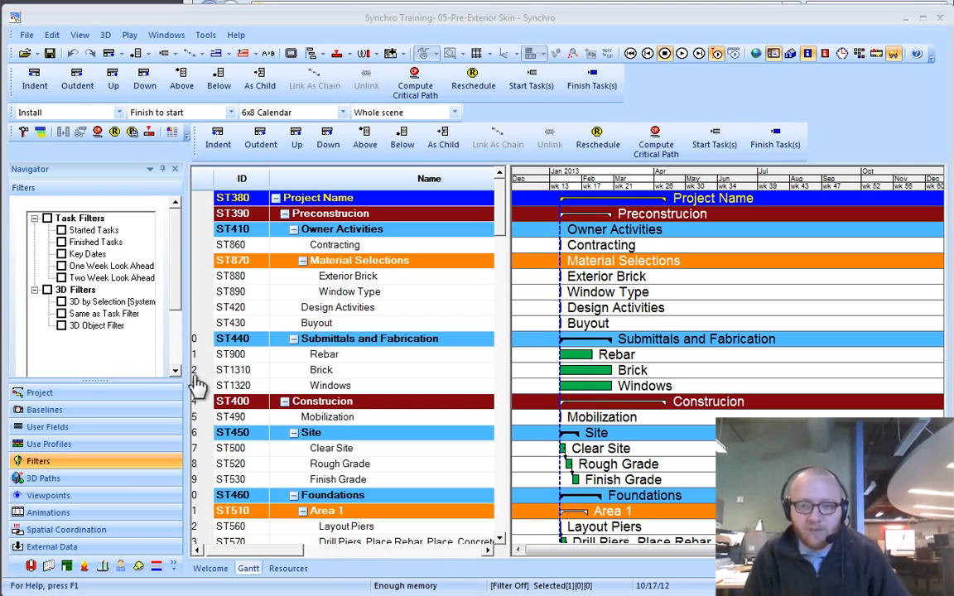
mouse_move(285, 325)
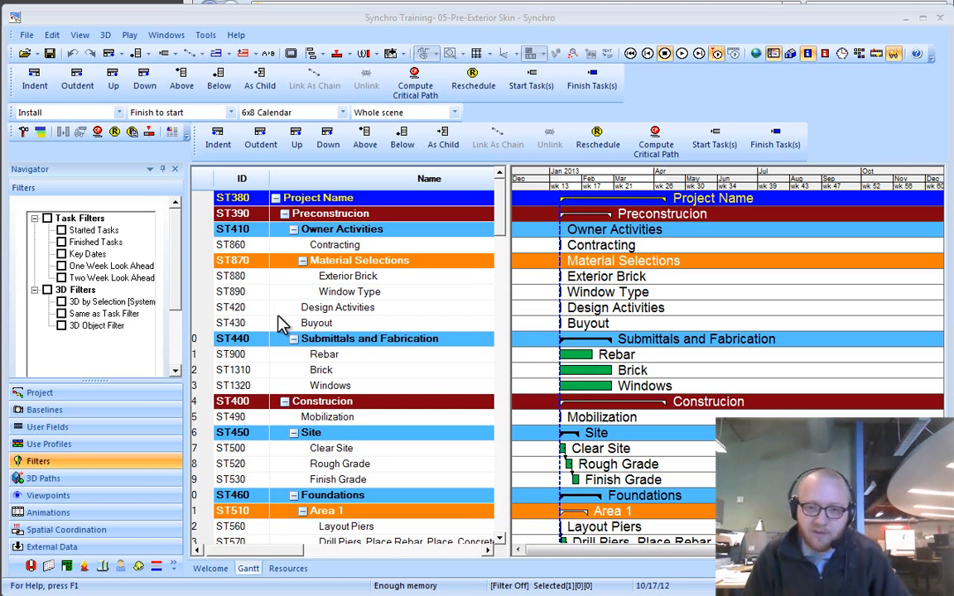
mouse_move(290, 323)
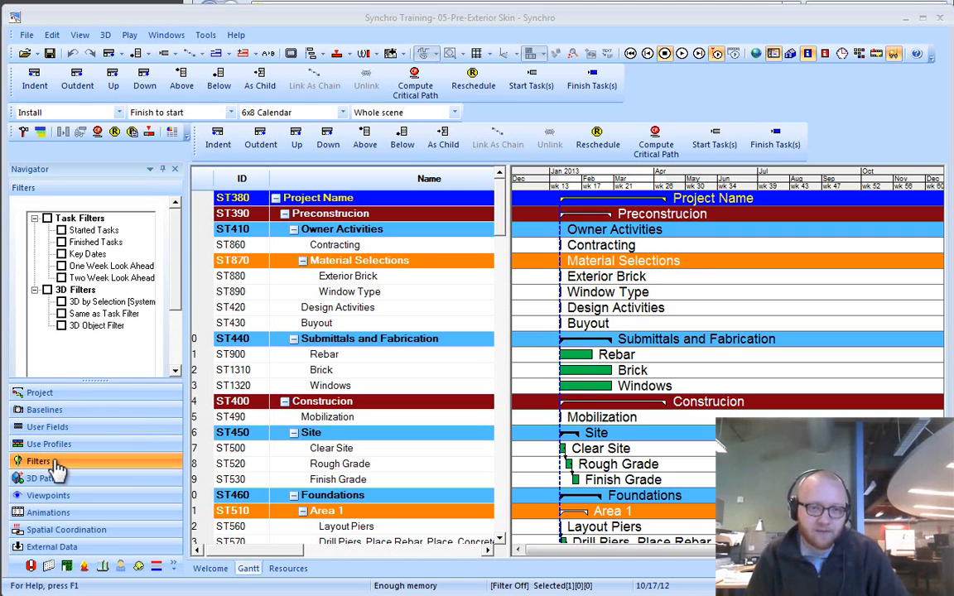
mouse_move(116, 219)
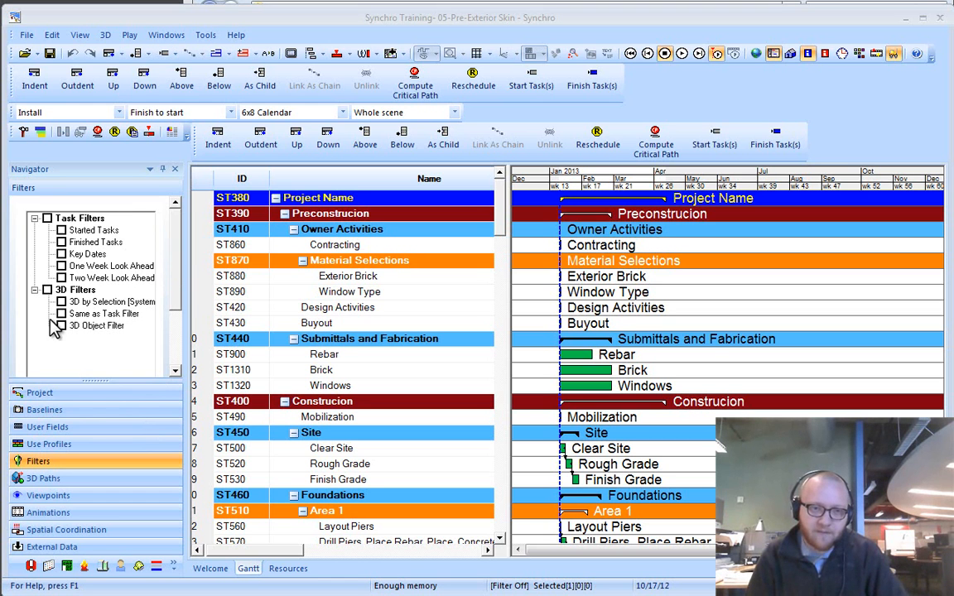
mouse_move(197, 219)
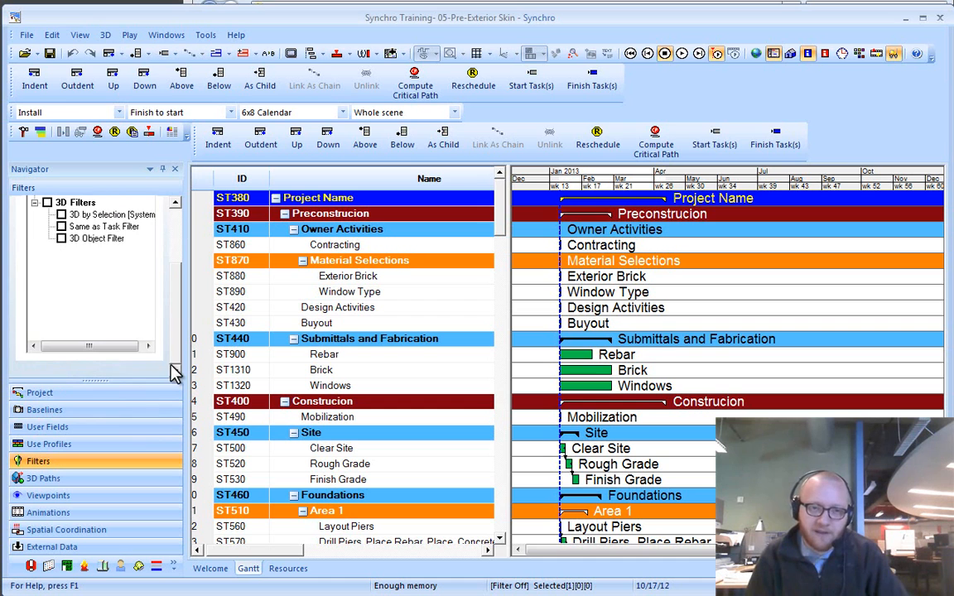
mouse_move(89, 373)
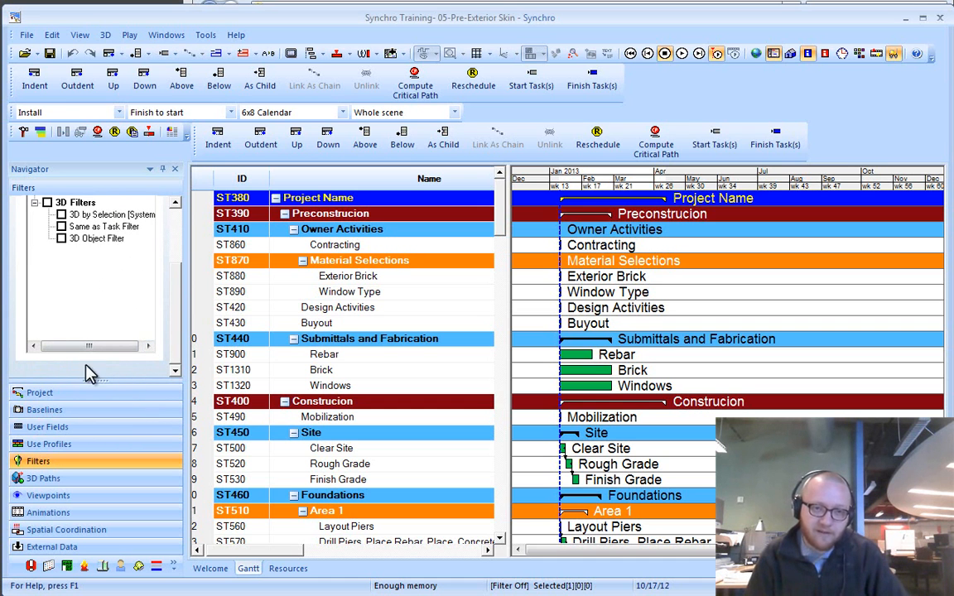
Select the Finished Tasks filter and collapse the 3D Filters group beneath the task filters
left_click(36, 219)
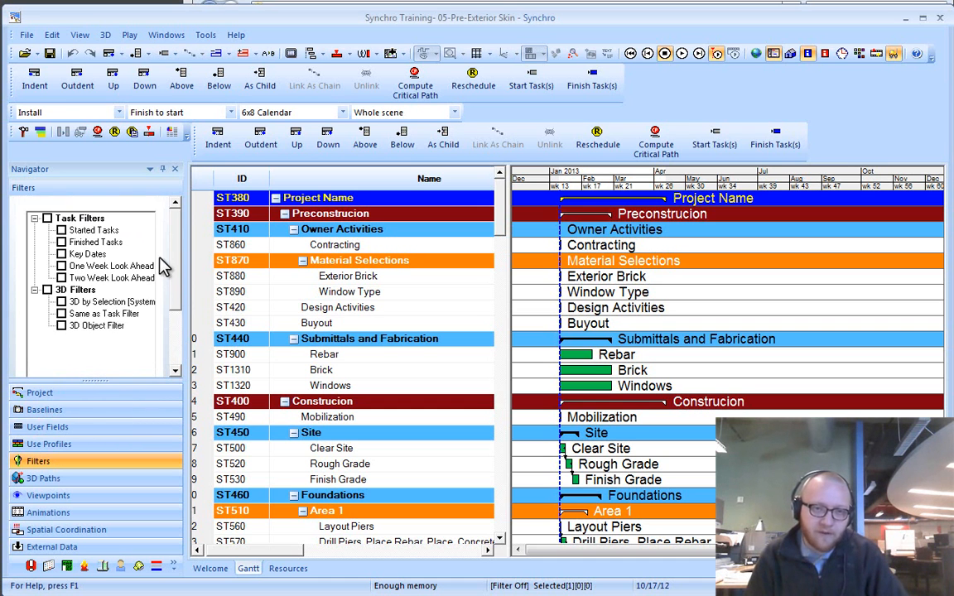
left_click(96, 242)
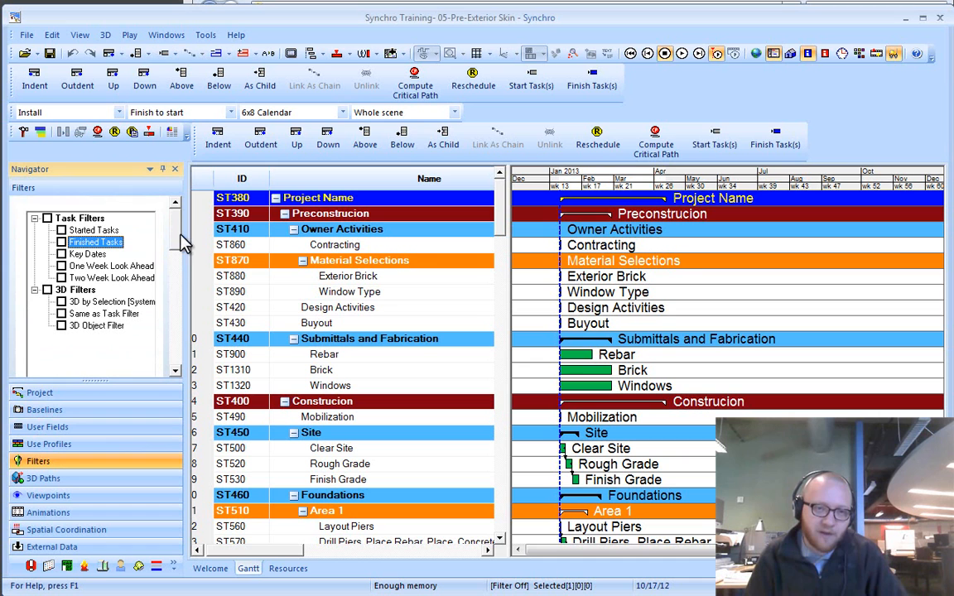
mouse_move(40, 296)
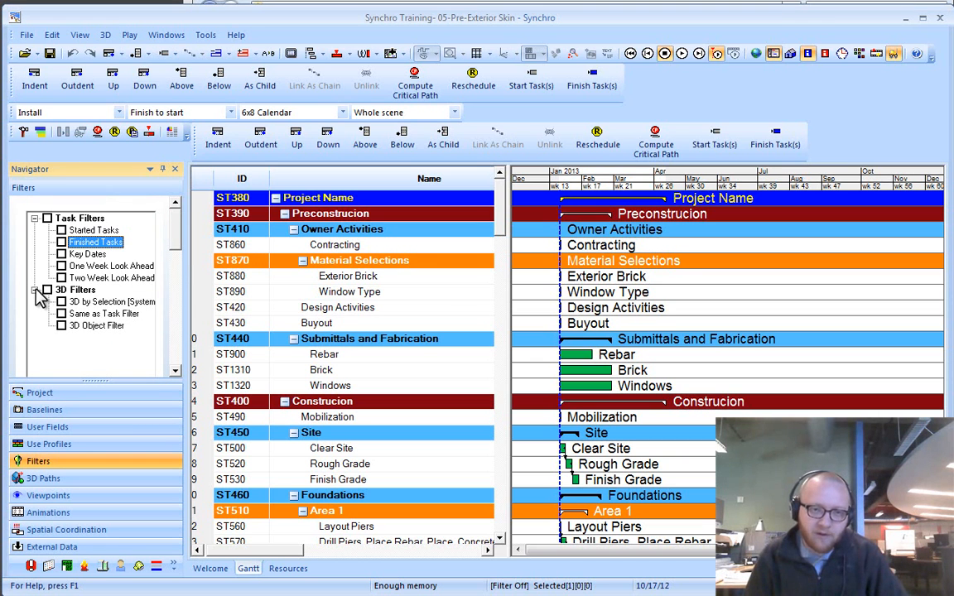
left_click(46, 288)
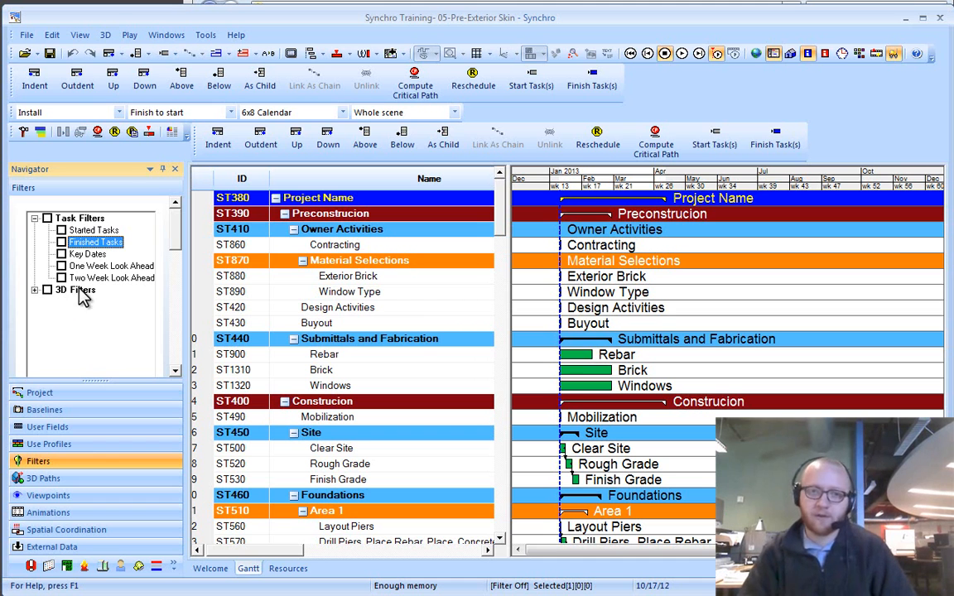
Add a new task filter named Anything from the Task Filters context menu and switch it on
right_click(96, 242)
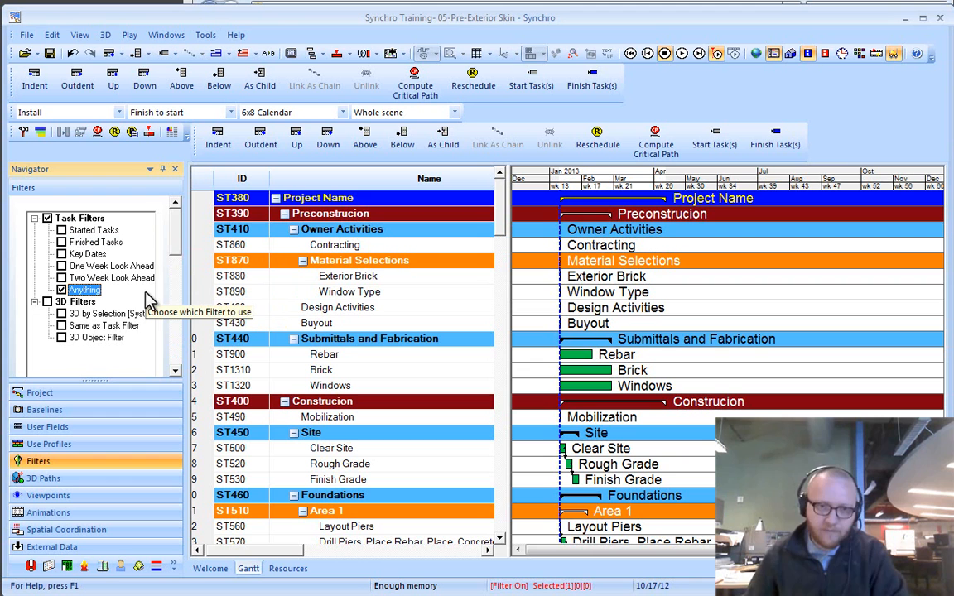
mouse_move(108, 284)
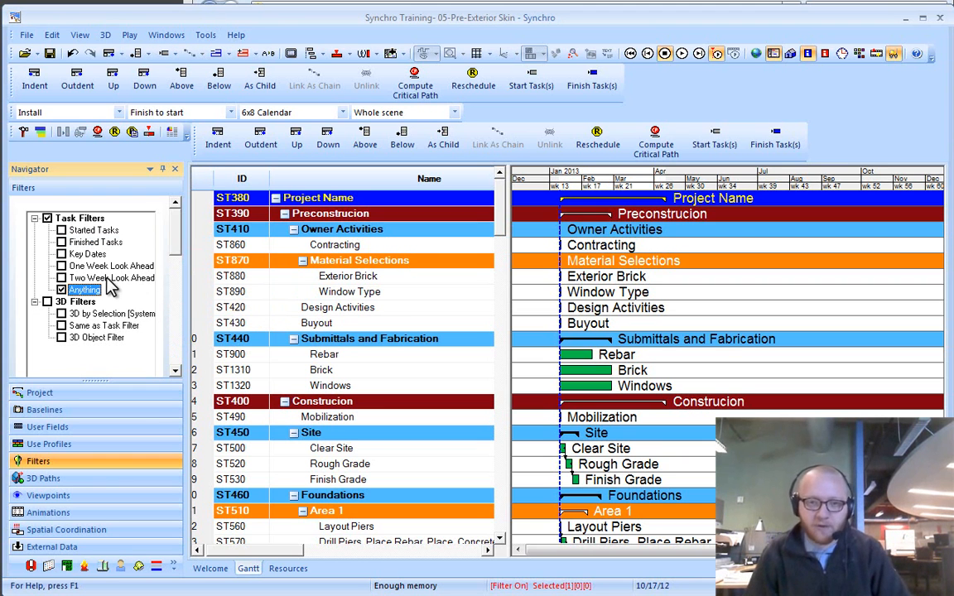
mouse_move(149, 275)
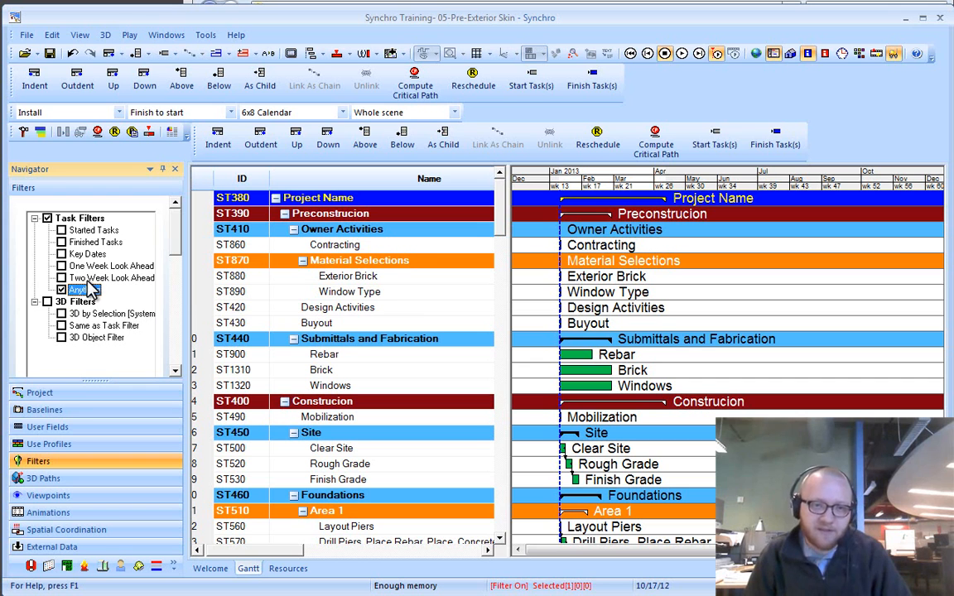
mouse_move(79, 288)
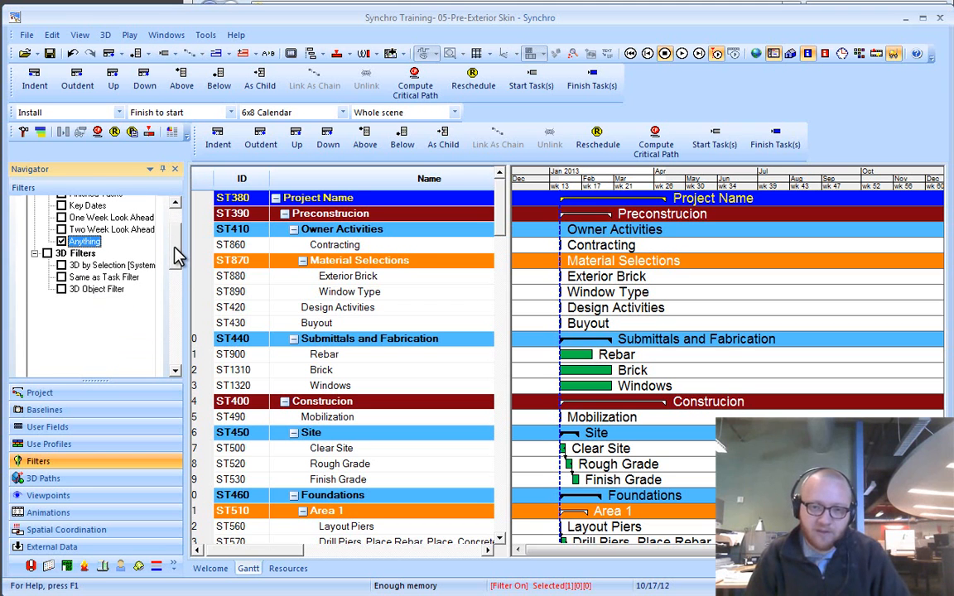
scroll("up", 3)
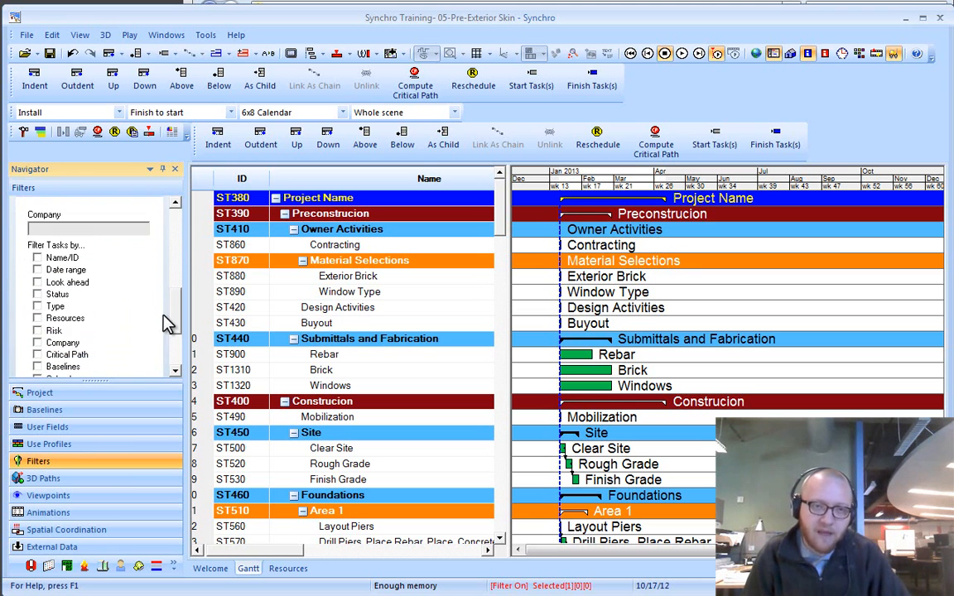
mouse_move(483, 230)
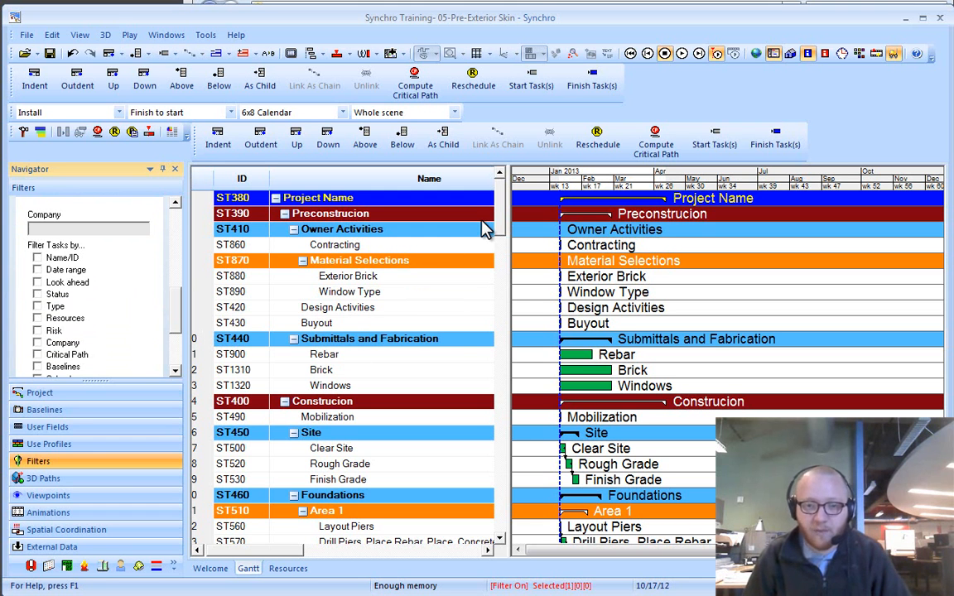
scroll("down", 3)
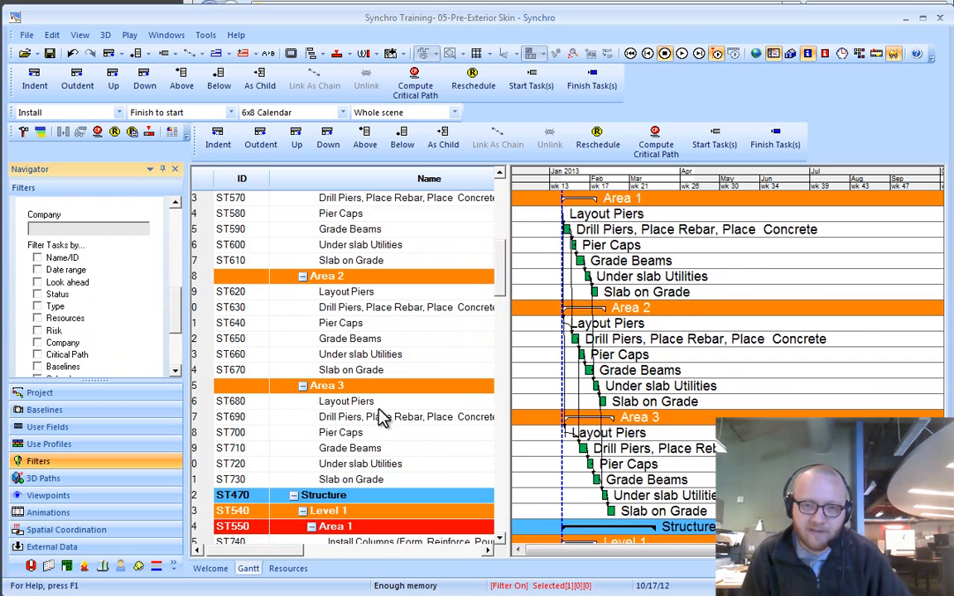
scroll("down", 3)
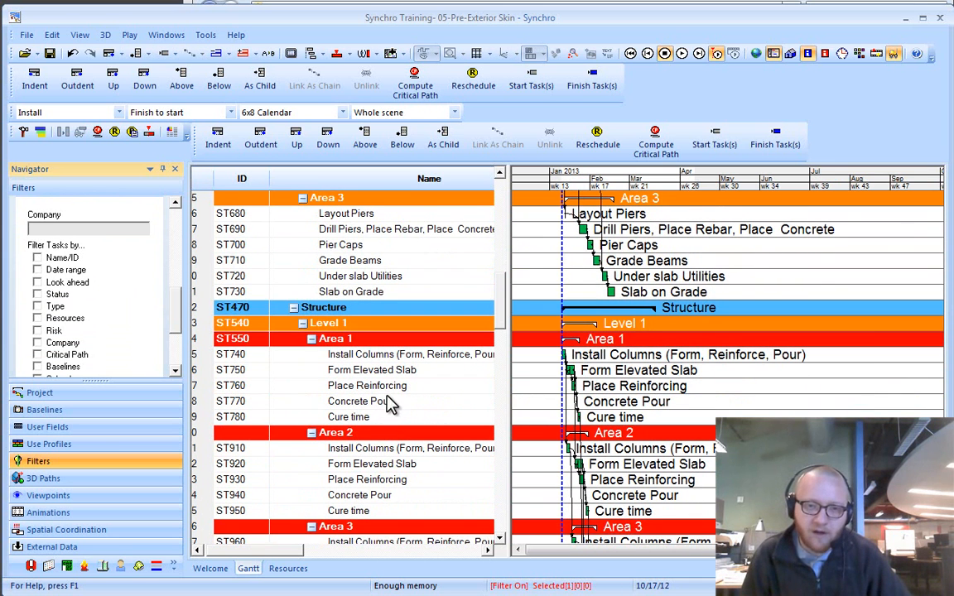
mouse_move(633, 387)
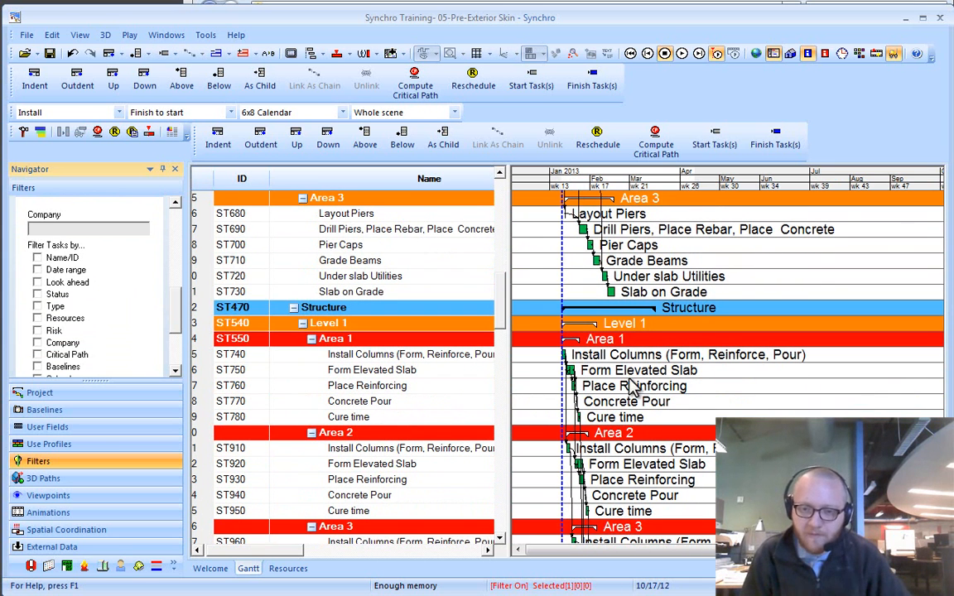
scroll("down", 3)
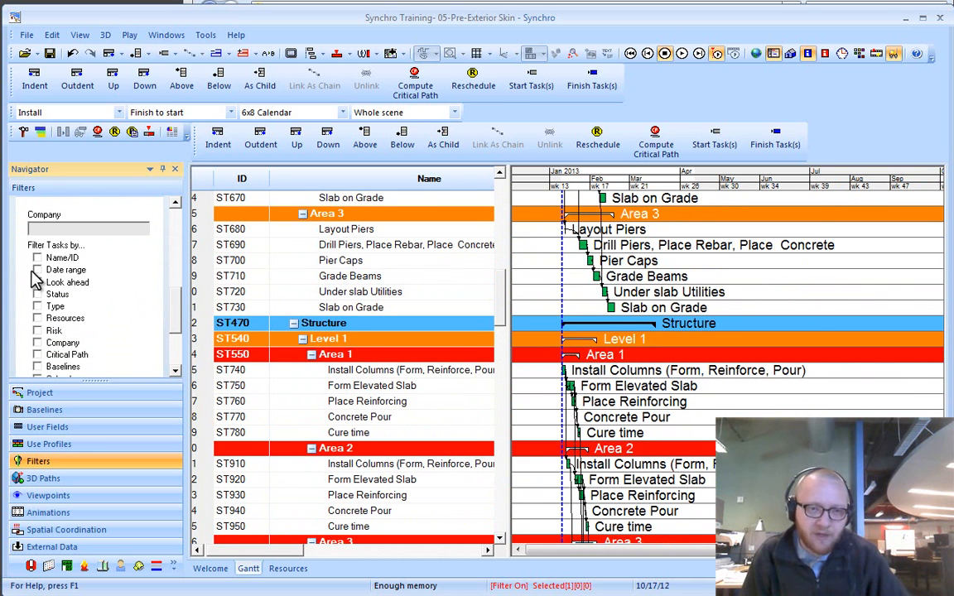
Check Name/ID as the Anything filter's criterion and bring its Name string section into view
left_click(36, 258)
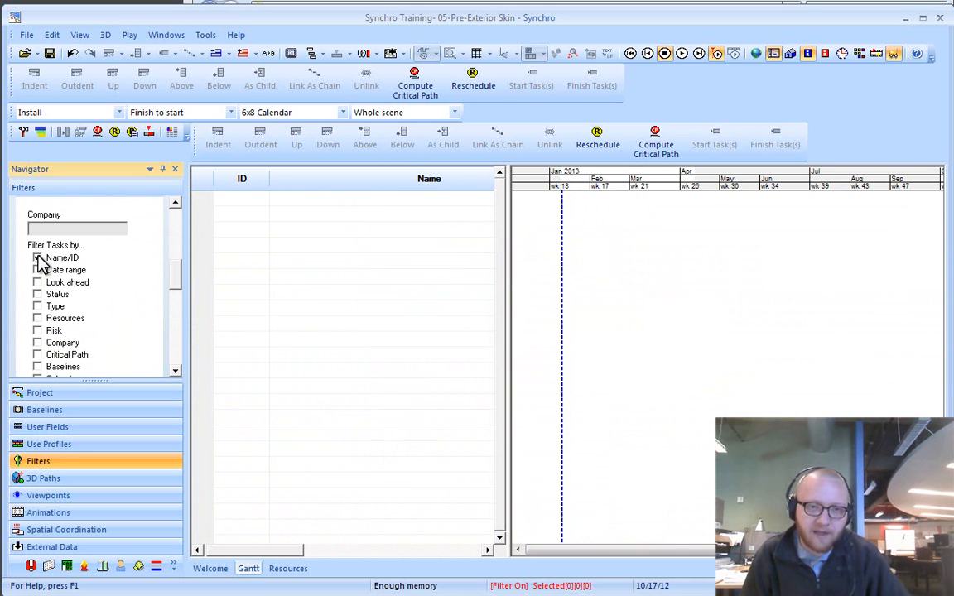
left_click(37, 258)
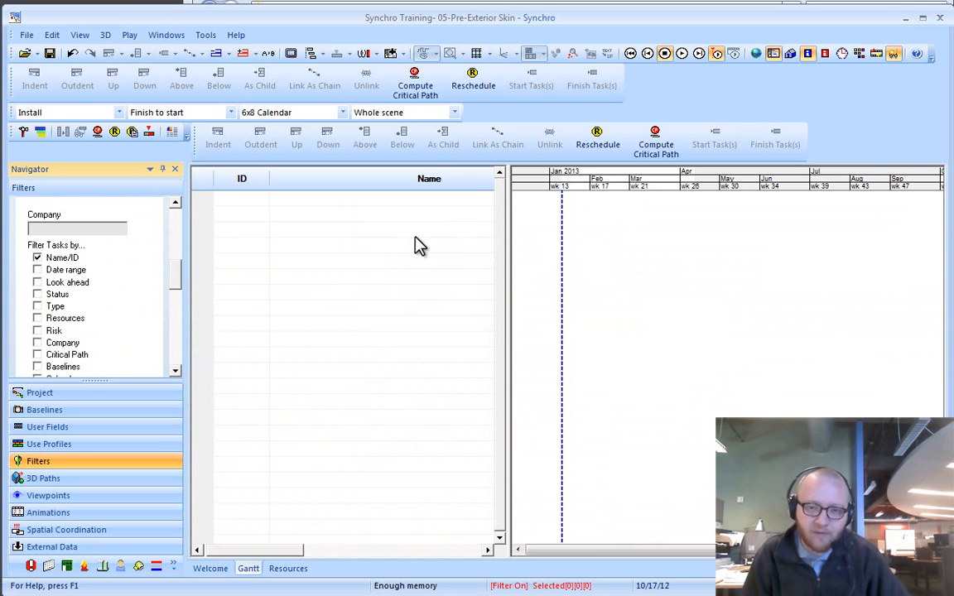
mouse_move(447, 373)
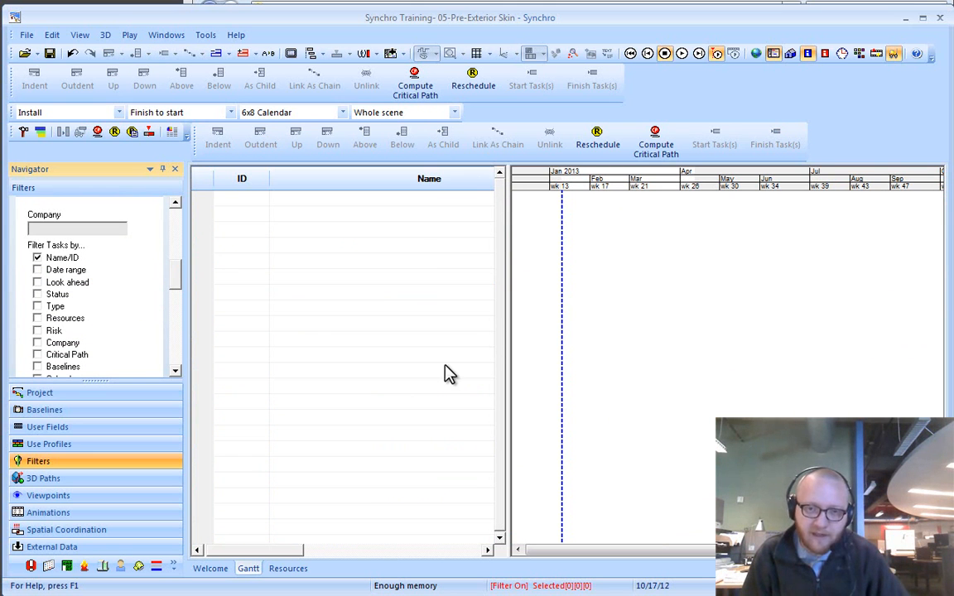
mouse_move(86, 275)
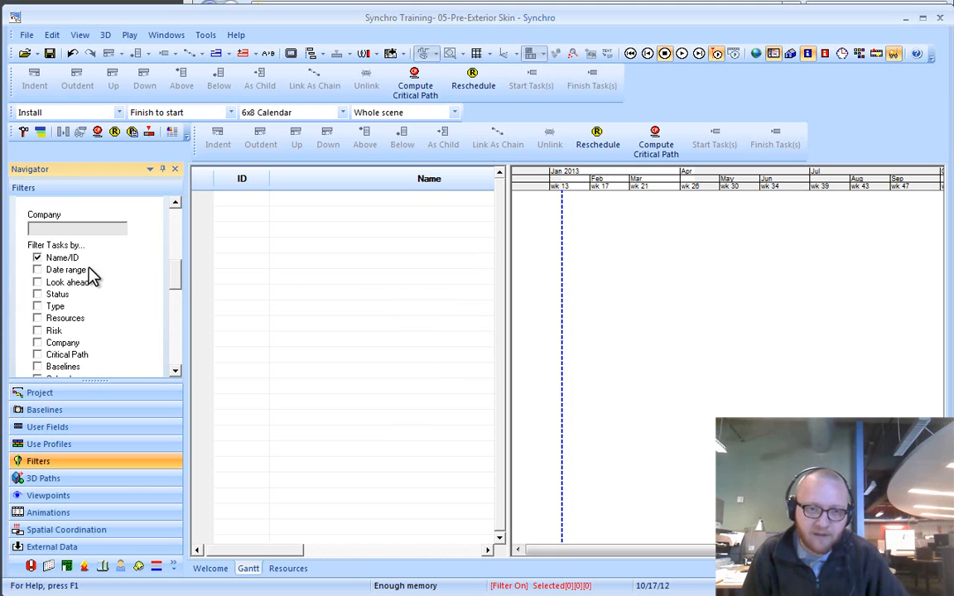
scroll("down", 3)
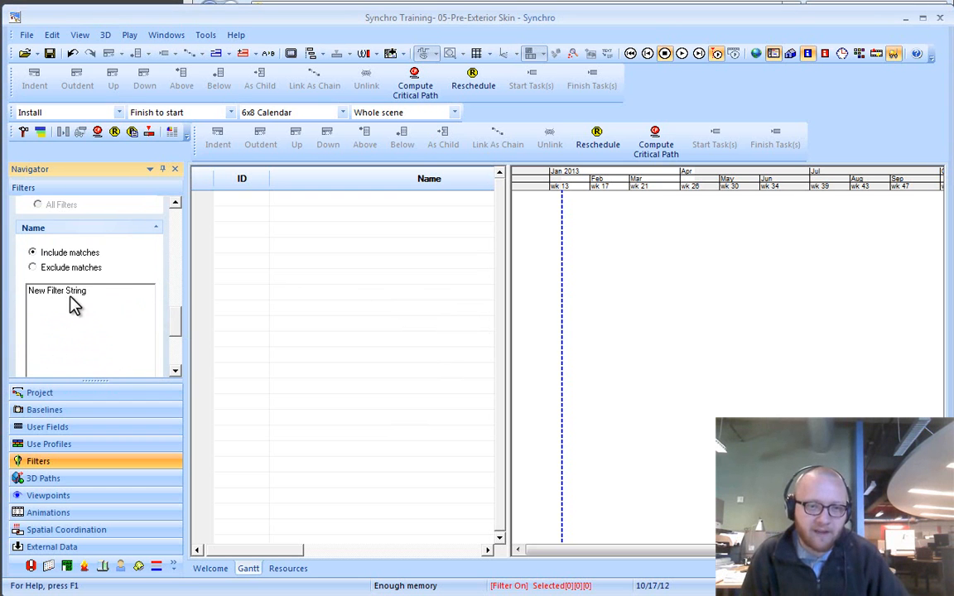
Enter 'Pour' as an included name string so only pour and column tasks remain listed
type("Po")
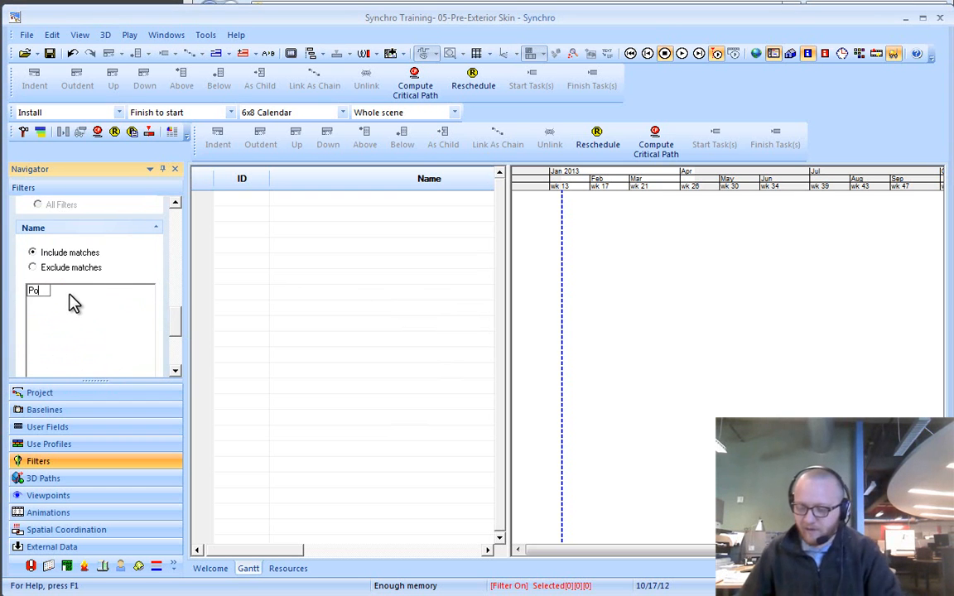
type("ur")
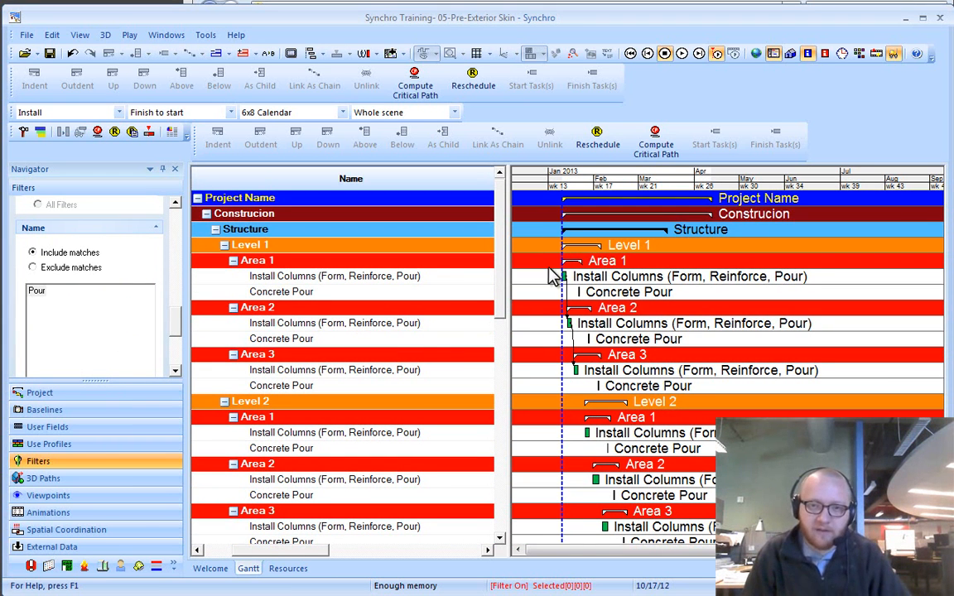
mouse_move(174, 332)
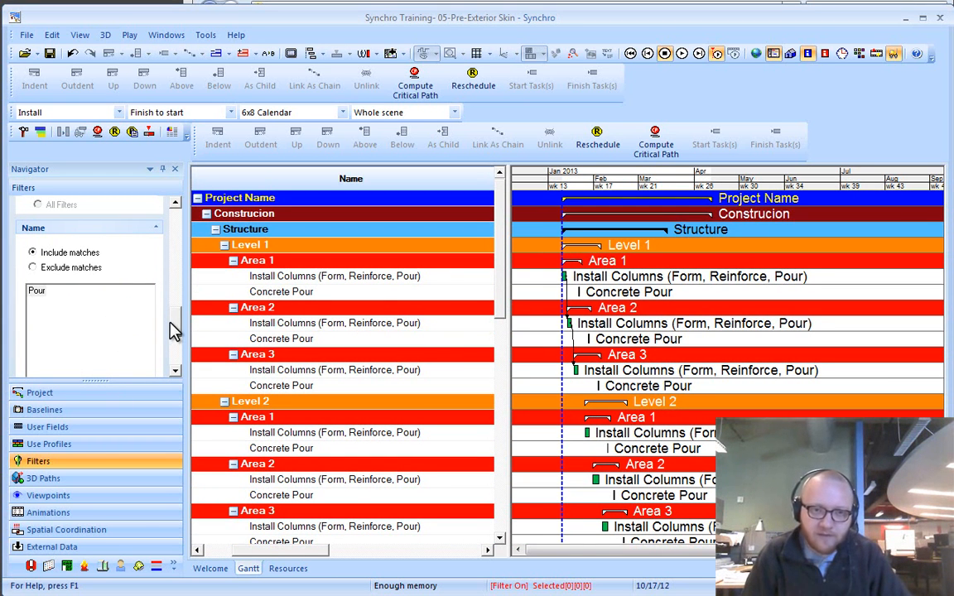
scroll("down", 3)
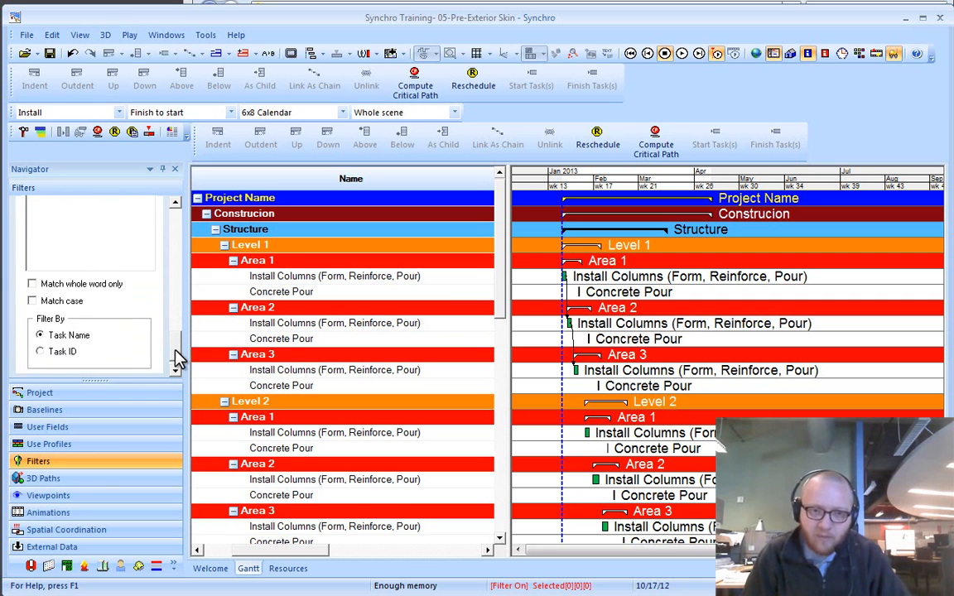
scroll("up", 3)
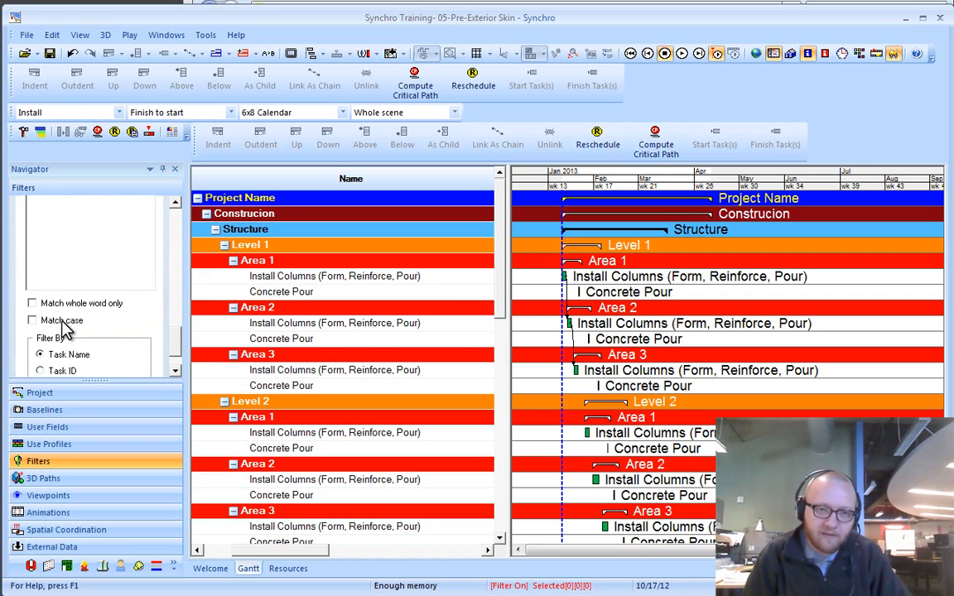
mouse_move(119, 323)
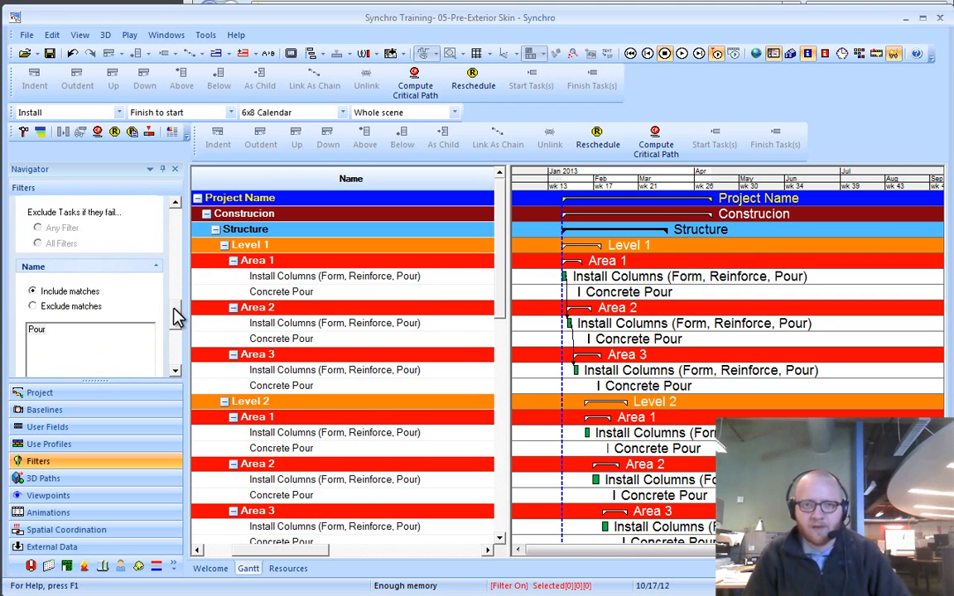
mouse_move(63, 335)
type("Layout")
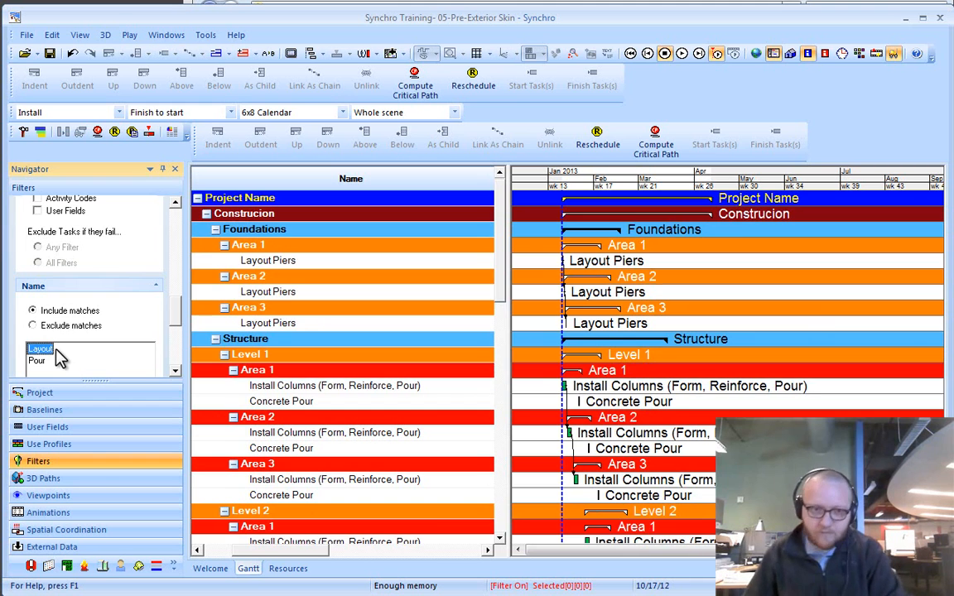
Scroll the Name section to review the Layout and Pour match strings
scroll("down", 3)
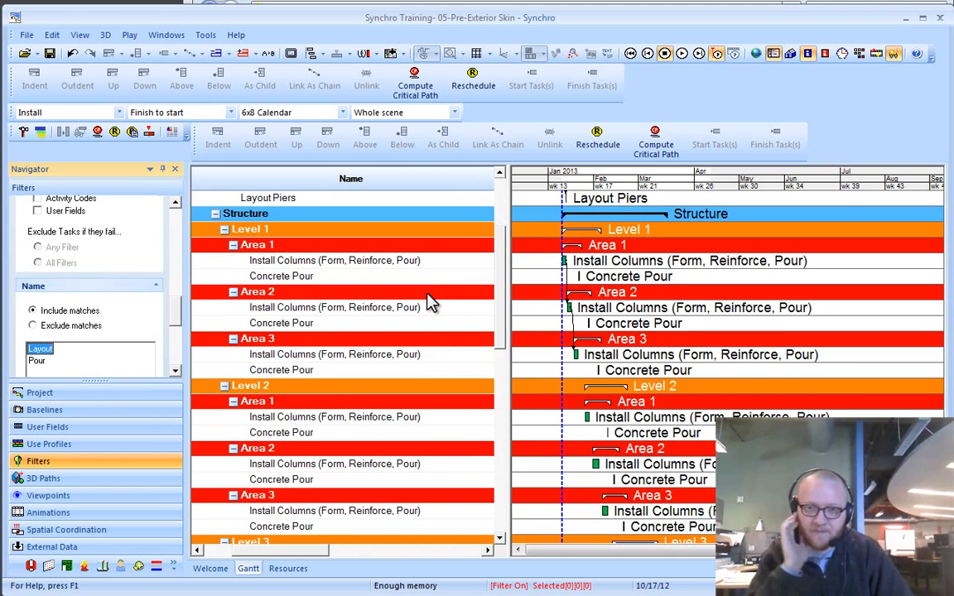
scroll("down", 3)
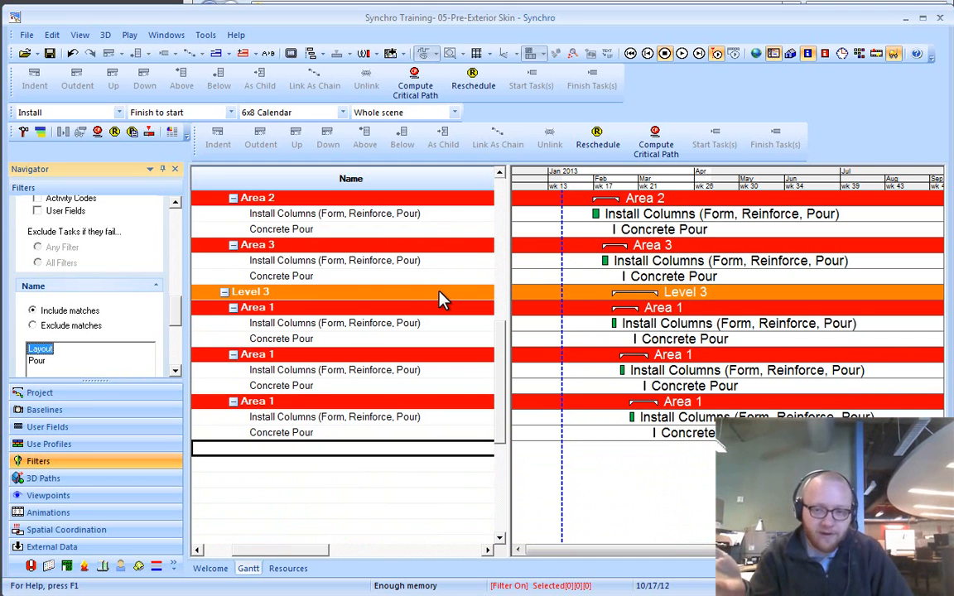
mouse_move(180, 328)
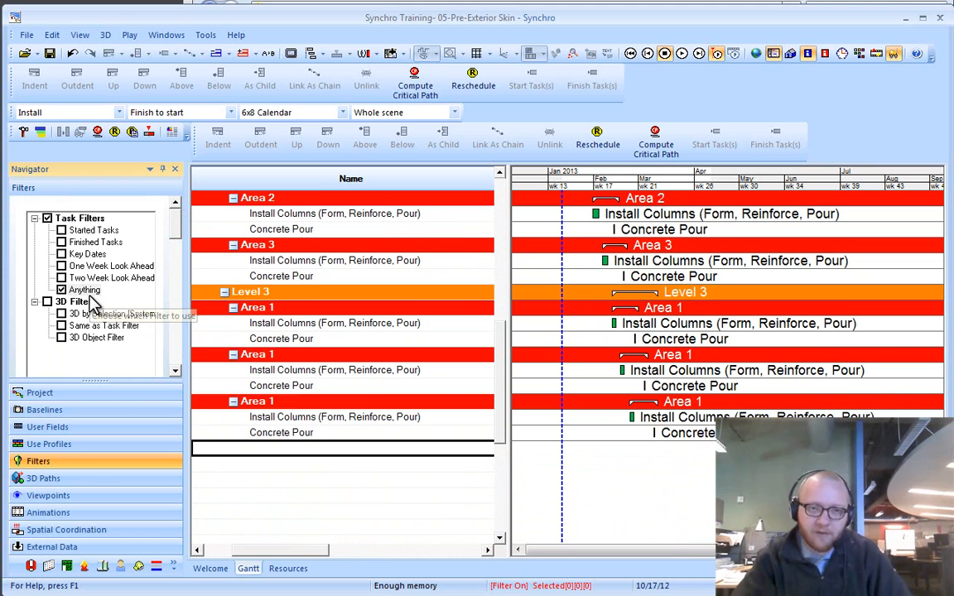
Select the new task filter and rename it 'Pours'
left_click(84, 290)
type("Pou")
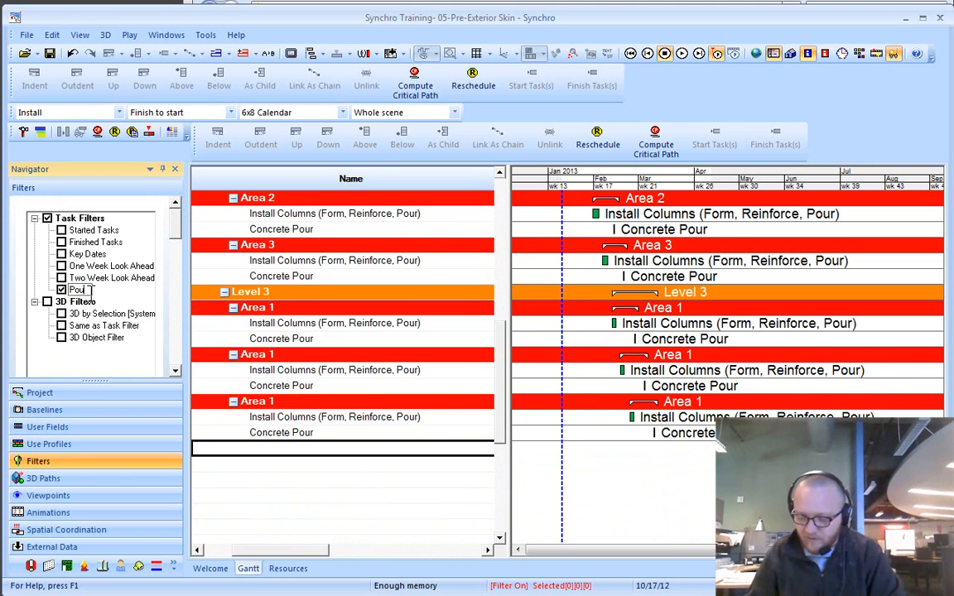
double_click(79, 290)
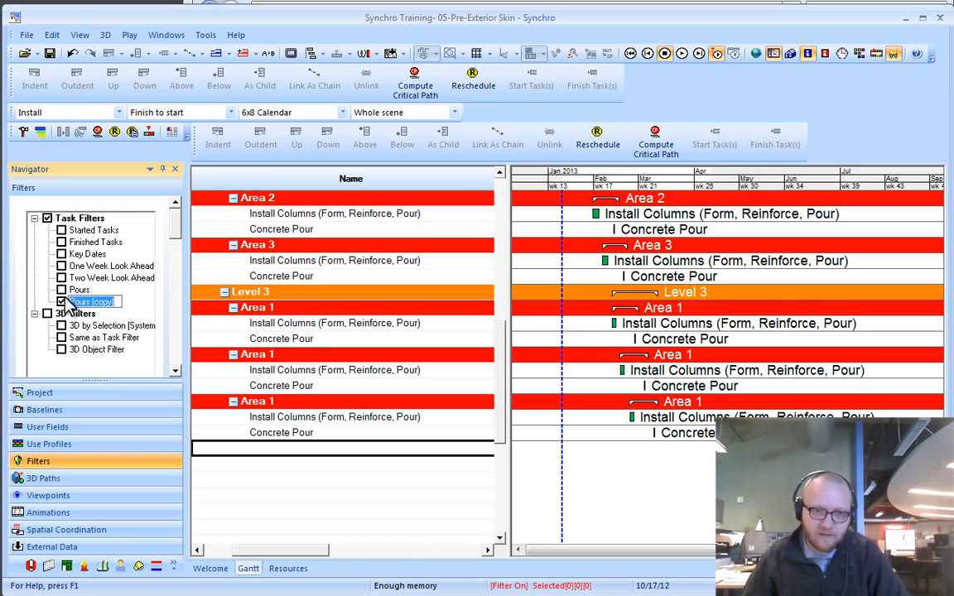
In the copied Pours filter, remove all name strings and enter 'reinforc' for the Rebar filter
left_click(61, 302)
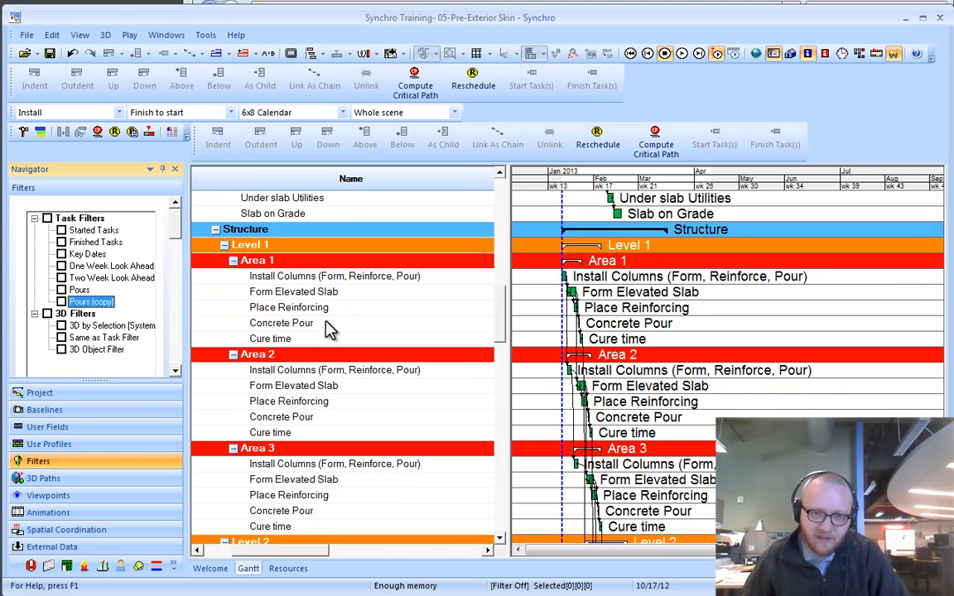
scroll("down", 3)
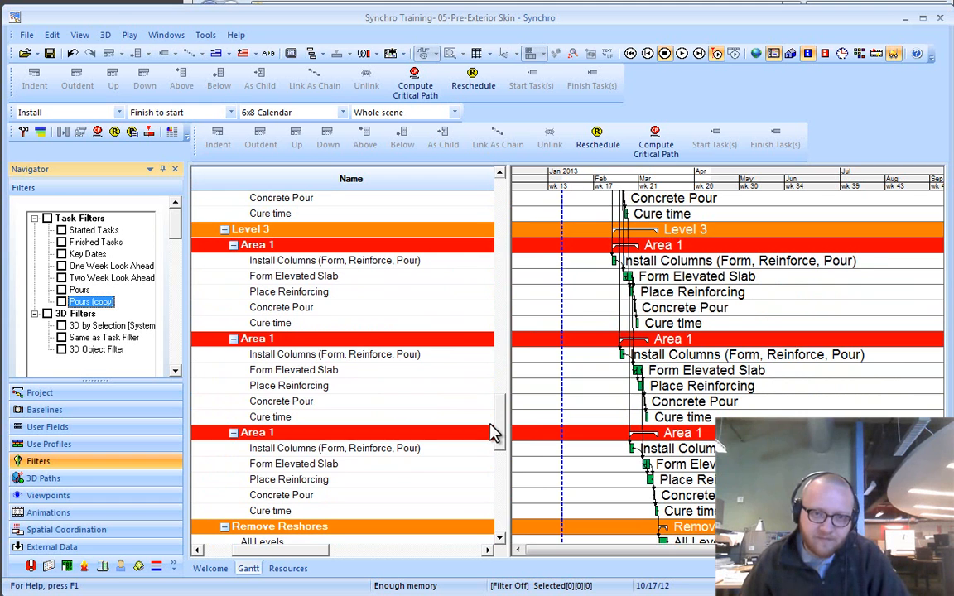
scroll("up", 3)
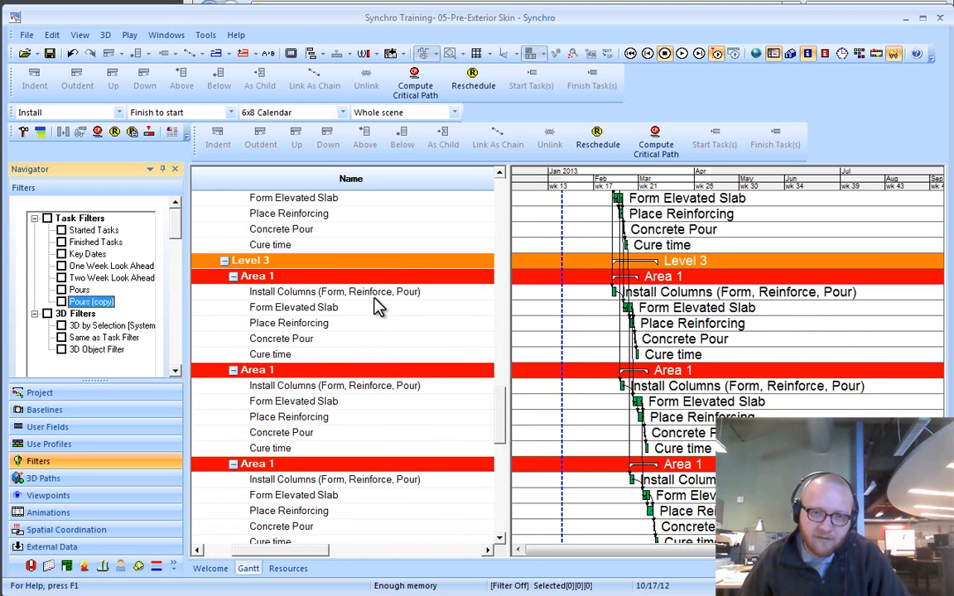
mouse_move(300, 340)
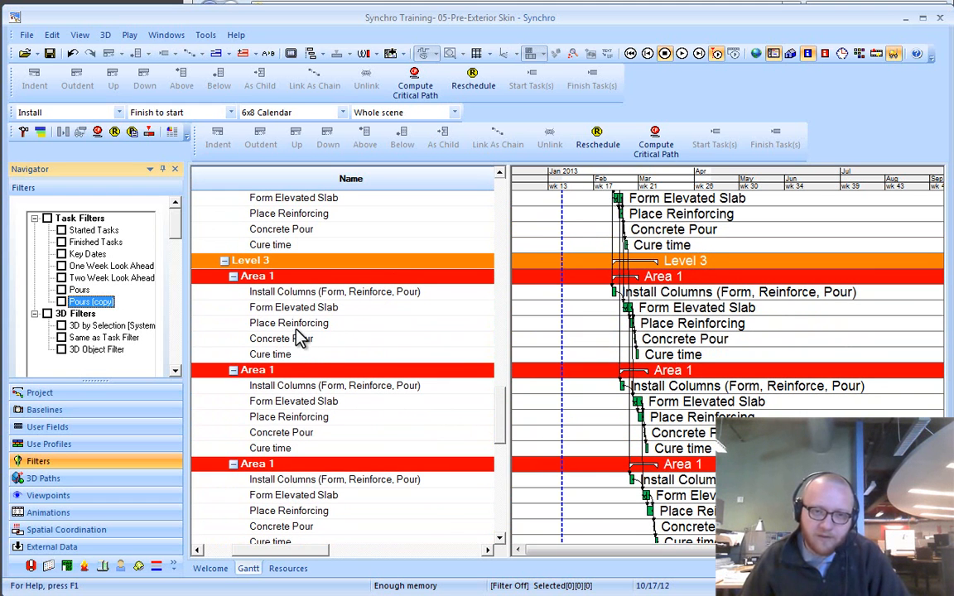
mouse_move(182, 332)
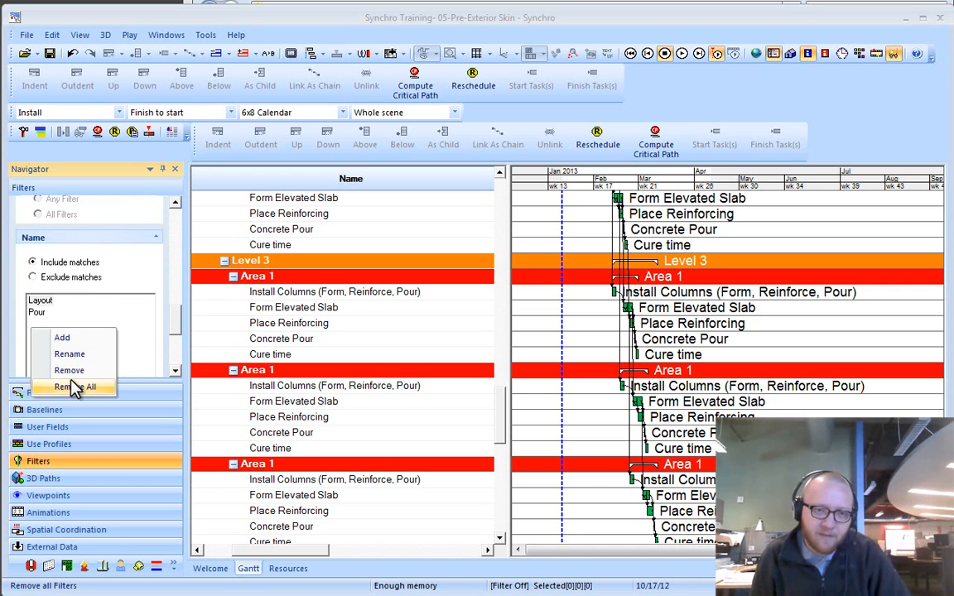
left_click(76, 387)
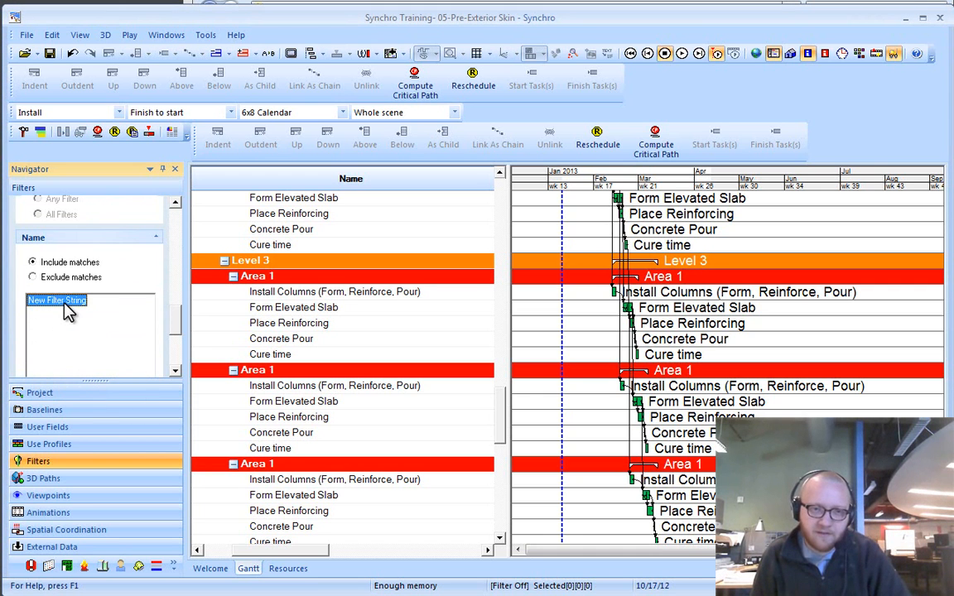
type("reinforc")
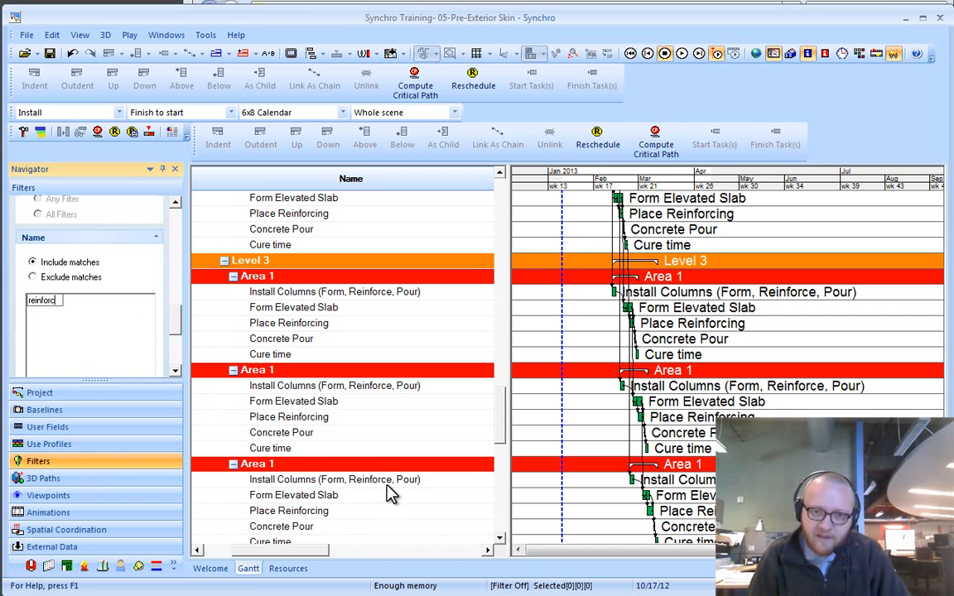
mouse_move(368, 396)
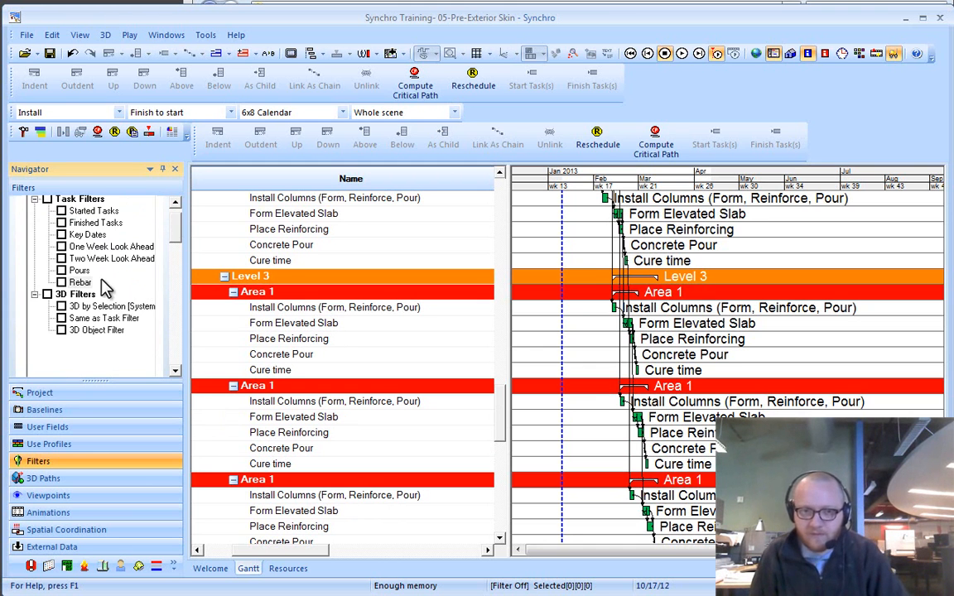
Switch the Rebar filter on to show only reinforcing tasks, then switch it off again
left_click(60, 282)
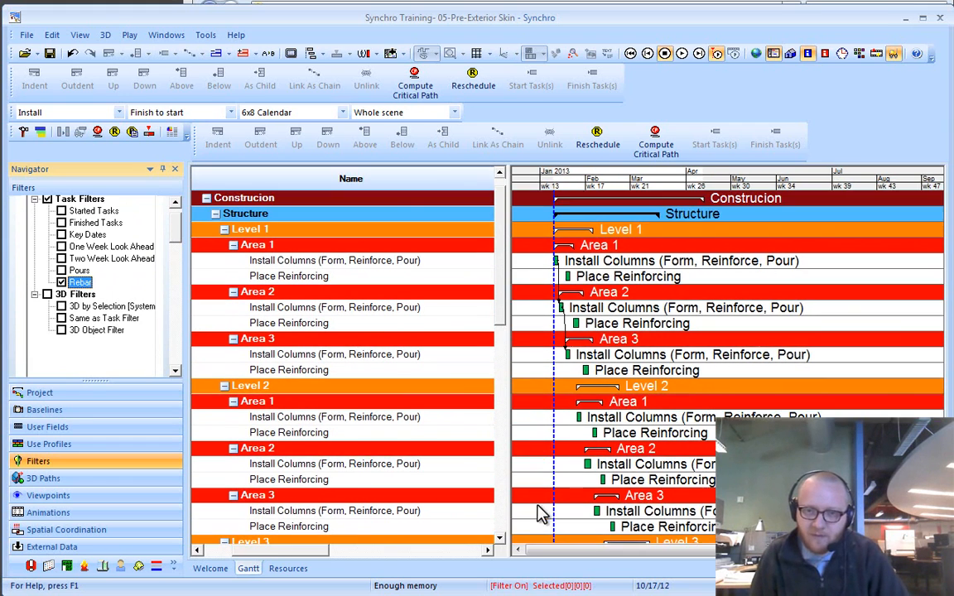
scroll("down", 3)
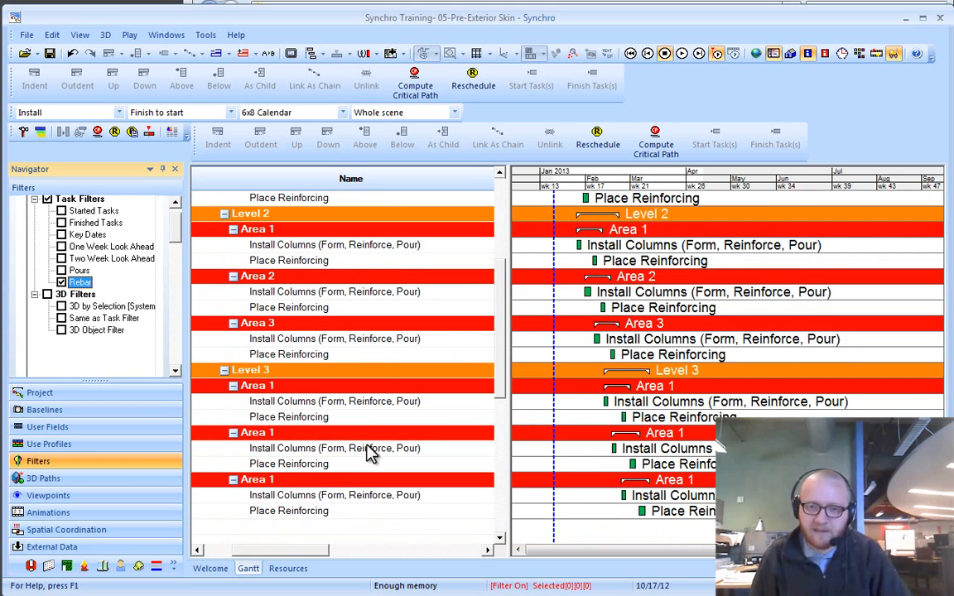
scroll("up", 3)
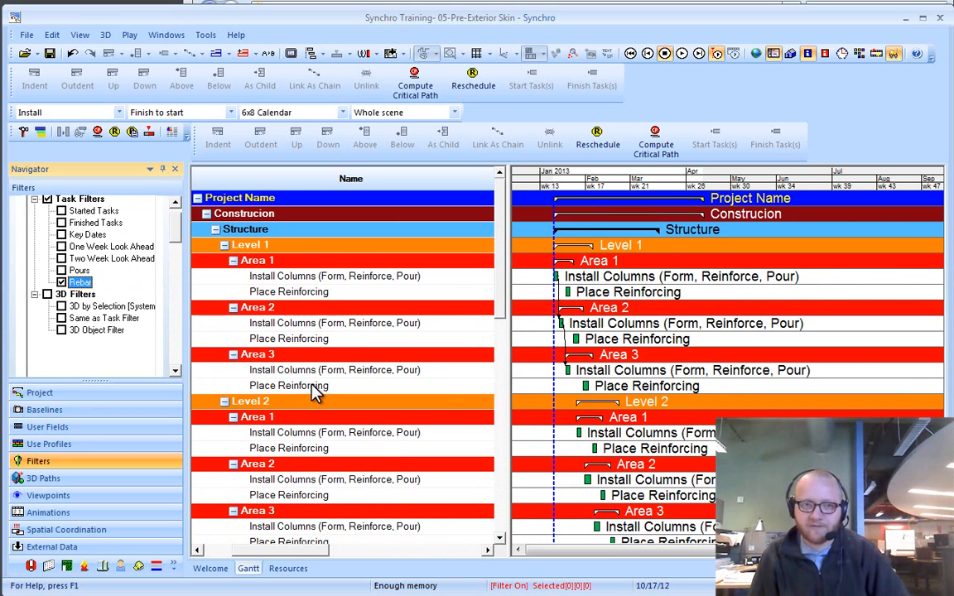
left_click(61, 282)
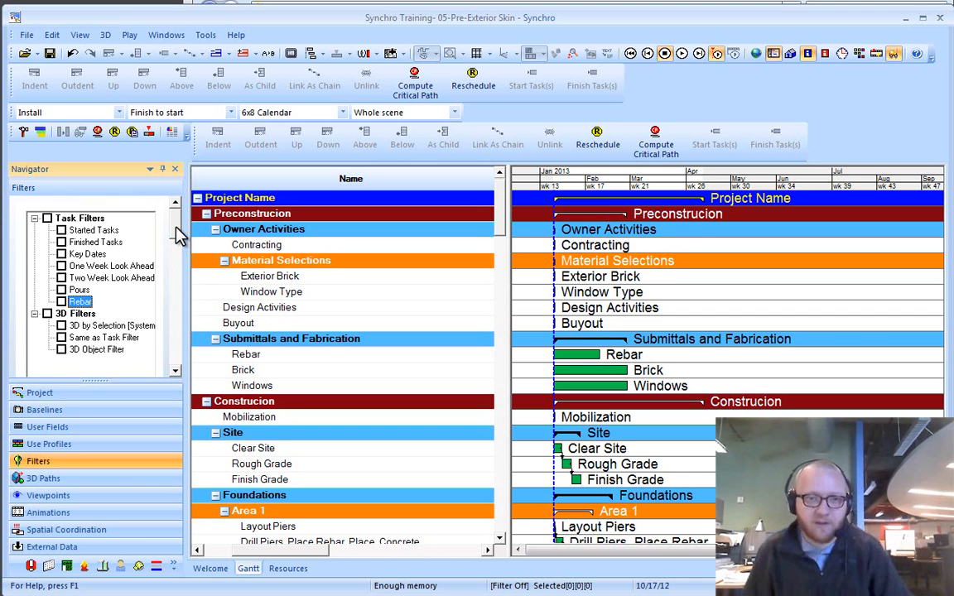
mouse_move(98, 290)
type("4 wk lookk ahe")
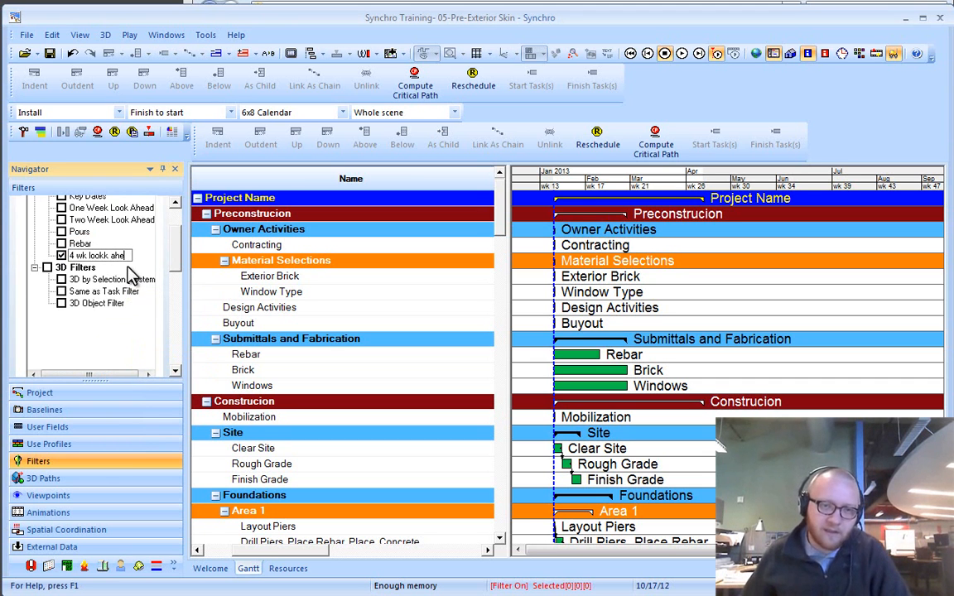
mouse_move(130, 273)
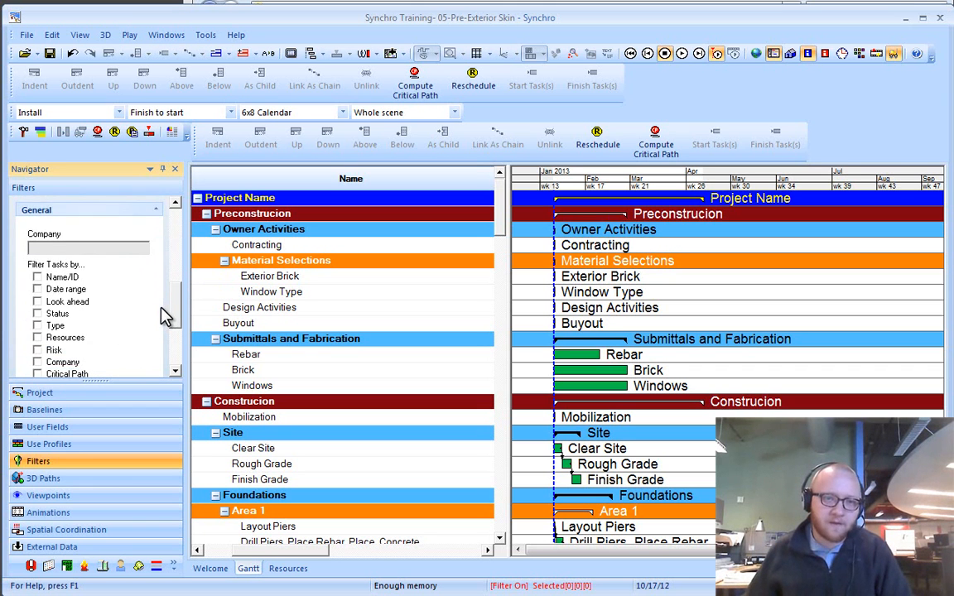
Enable Look Ahead as a filter criterion and review its settings
left_click(36, 292)
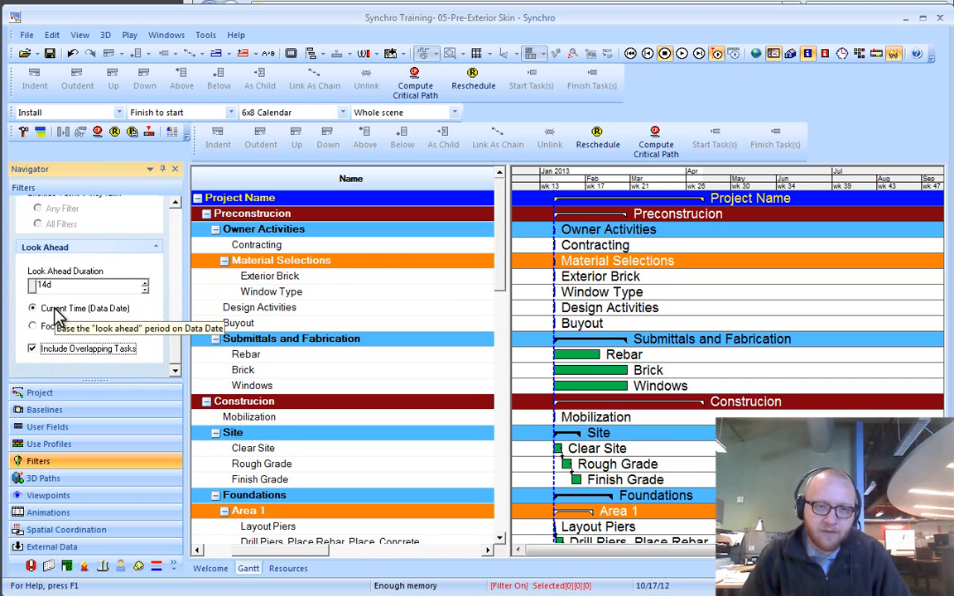
mouse_move(549, 255)
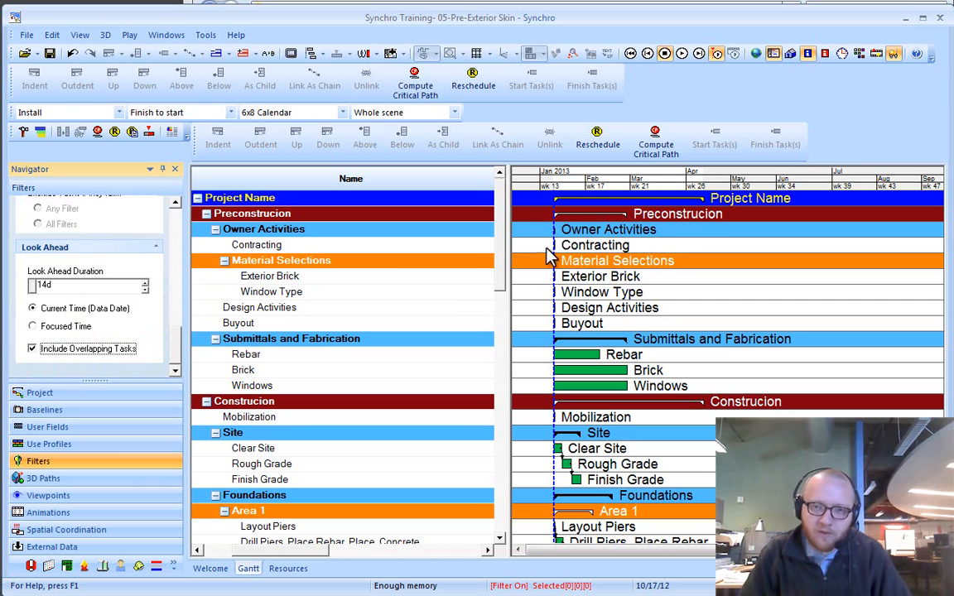
scroll("down", 3)
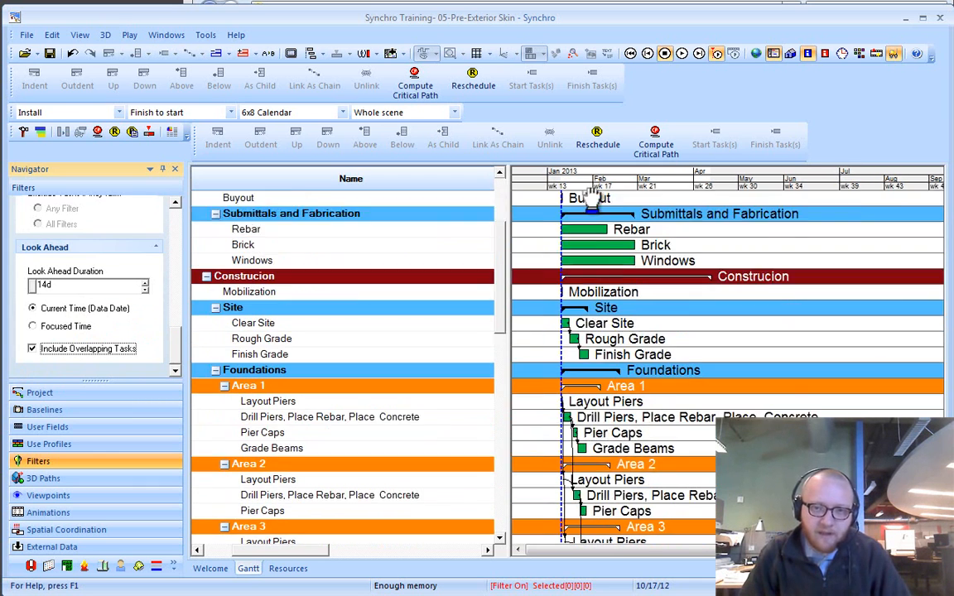
scroll("down", 3)
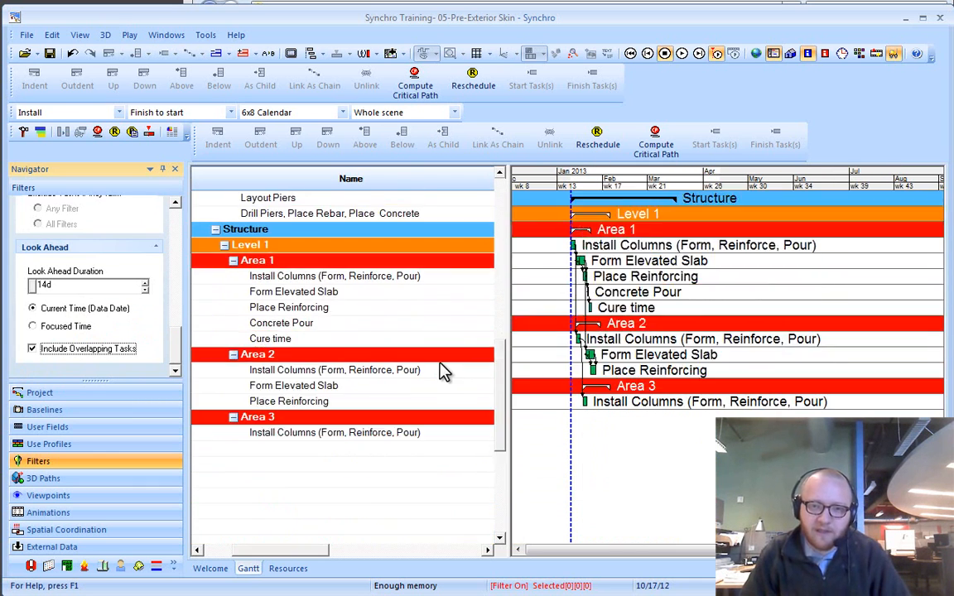
scroll("up", 3)
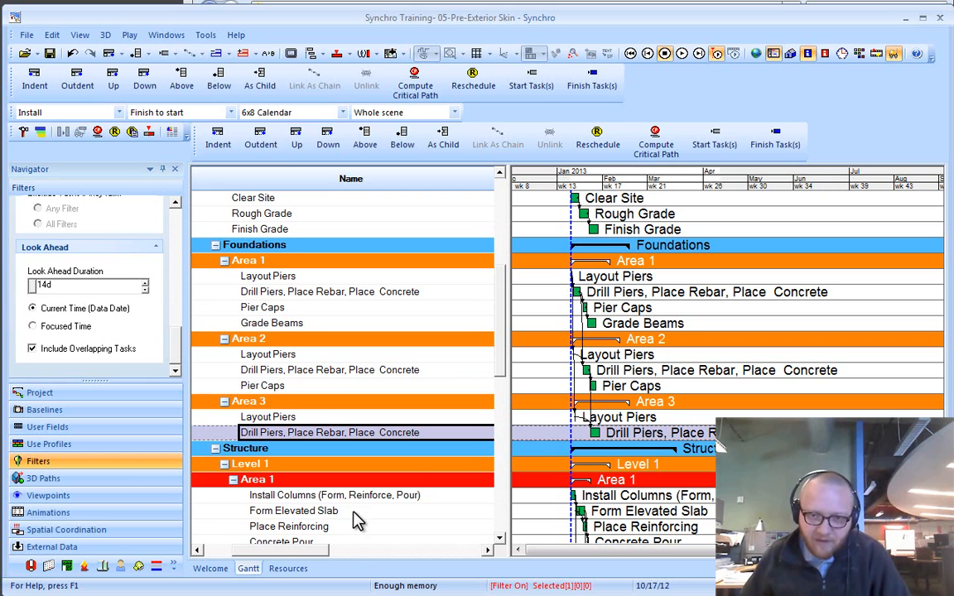
Set the Look Ahead Duration to 28 days from the data date and review the added slab and Structure tasks
left_click(216, 447)
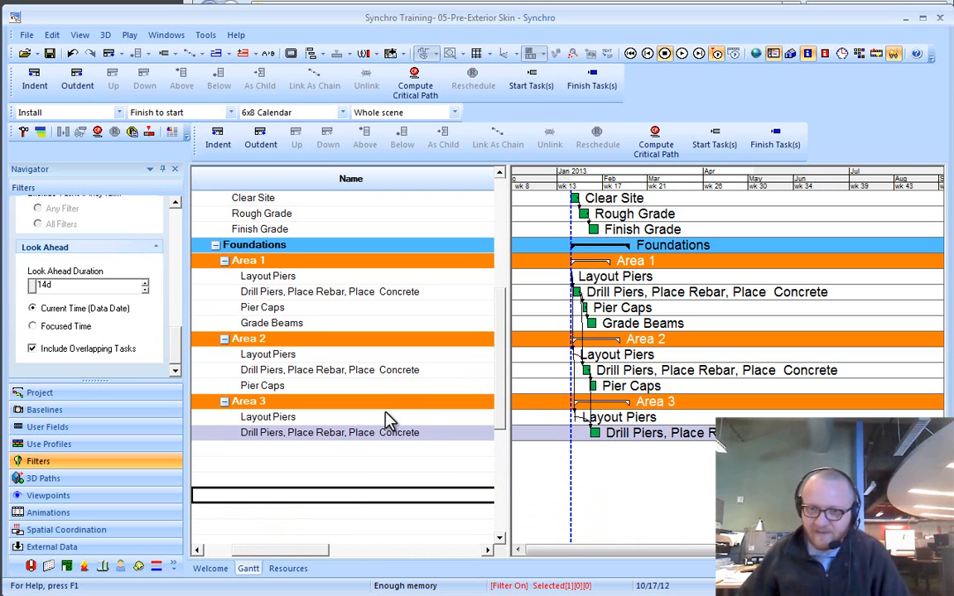
left_click(262, 385)
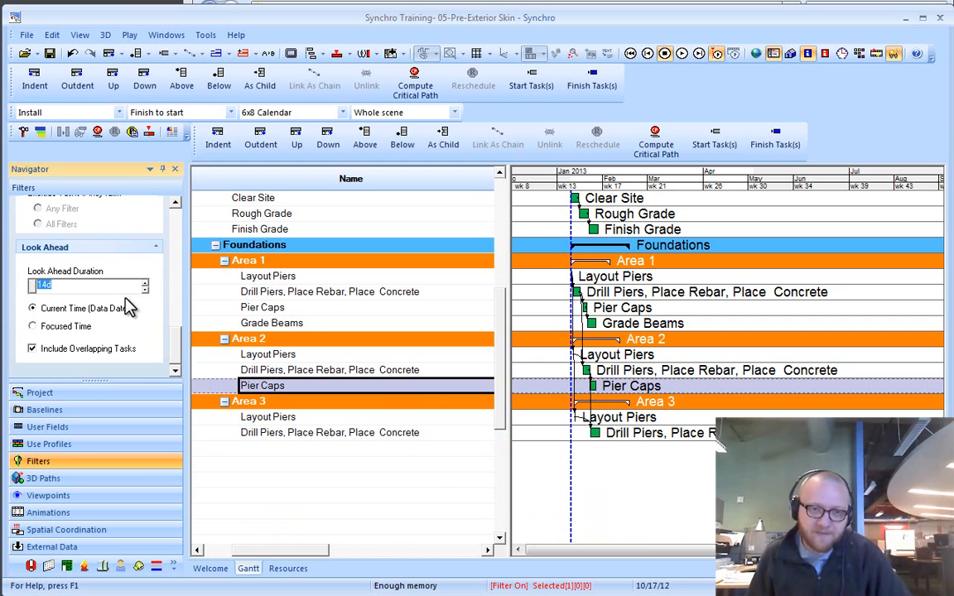
type("616d")
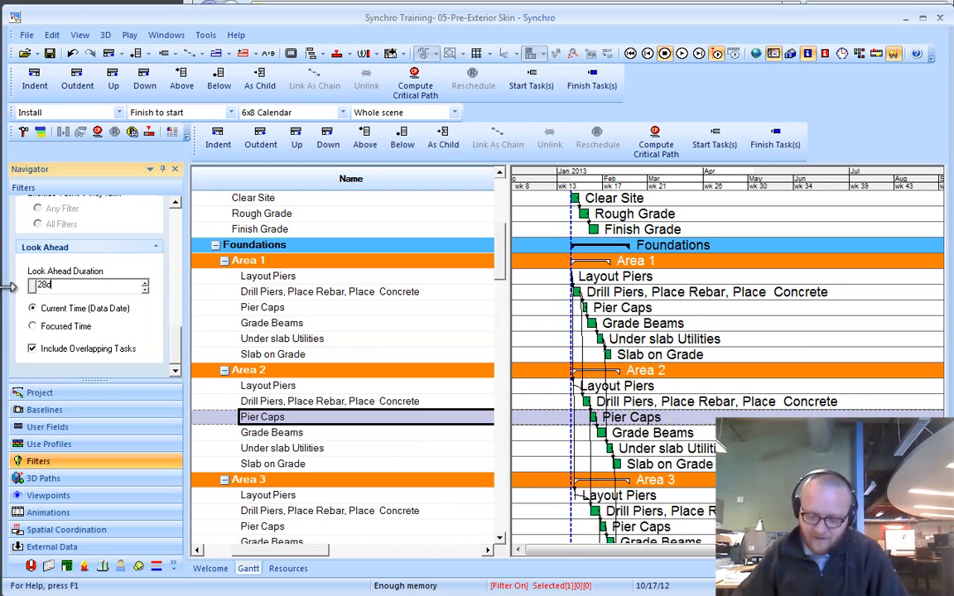
scroll("down", 3)
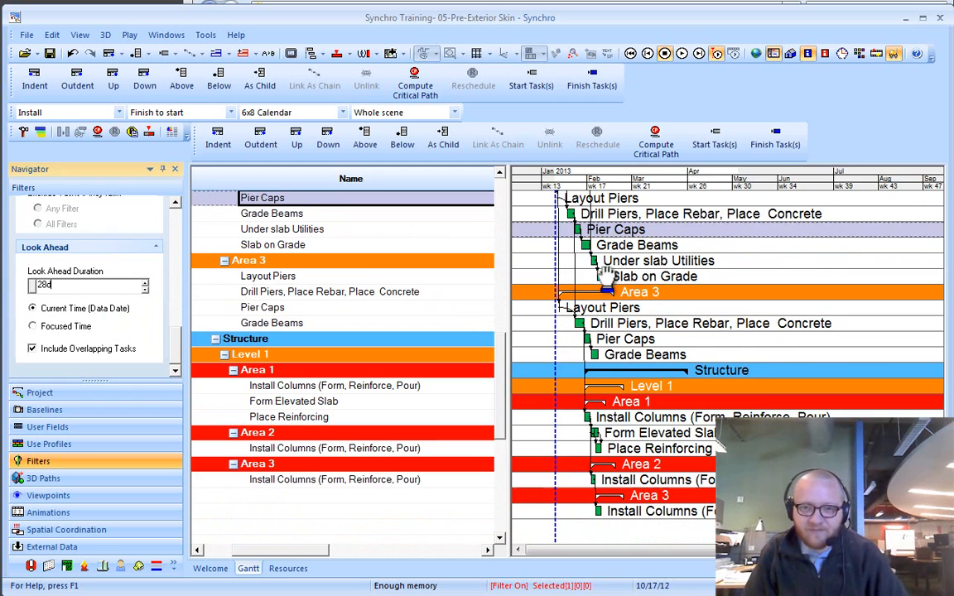
scroll("down", 3)
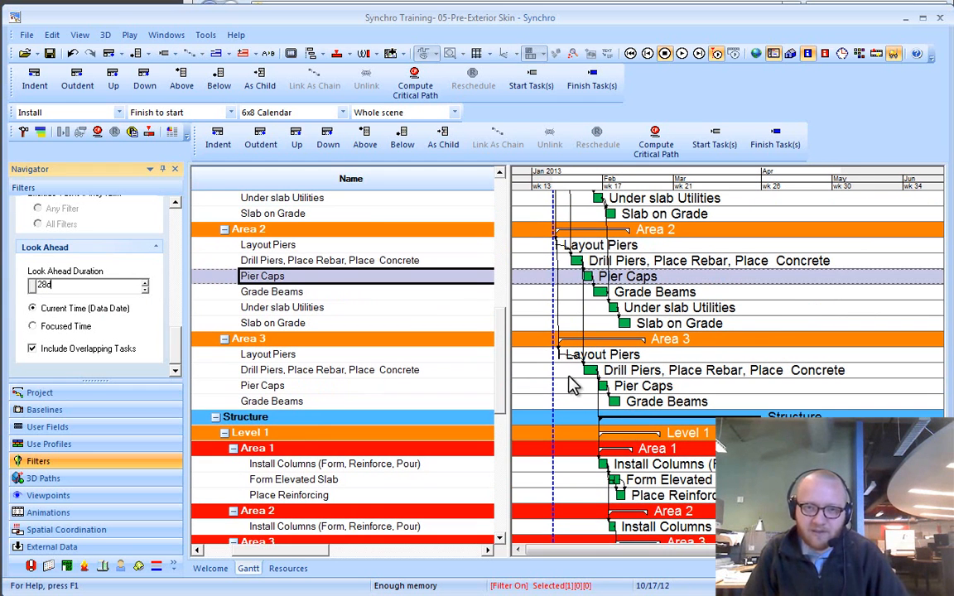
mouse_move(644, 374)
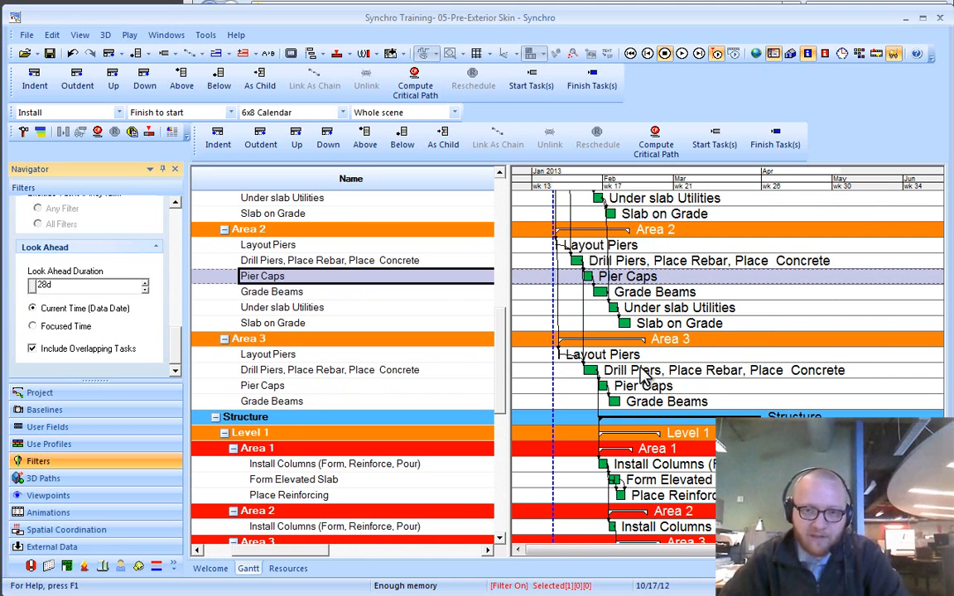
mouse_move(42, 328)
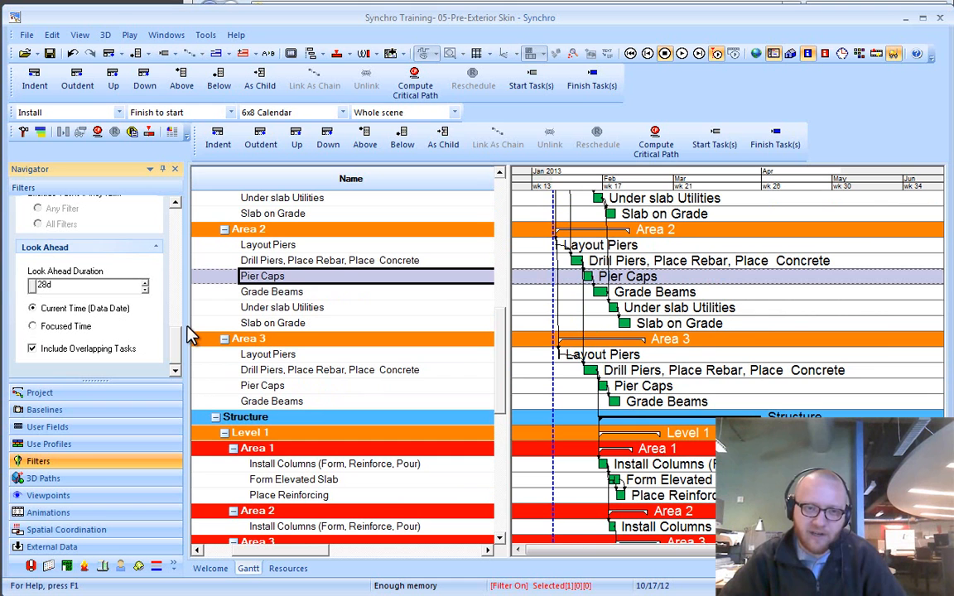
scroll("up", 3)
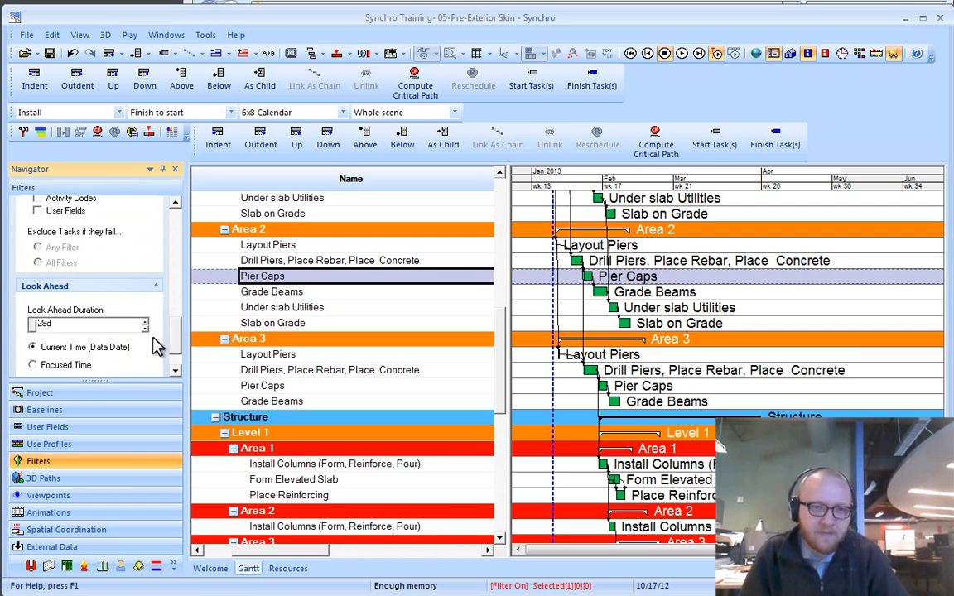
Base the look-ahead on Focused Time, adjust its duration, and bring up the Windows menu
left_click(33, 325)
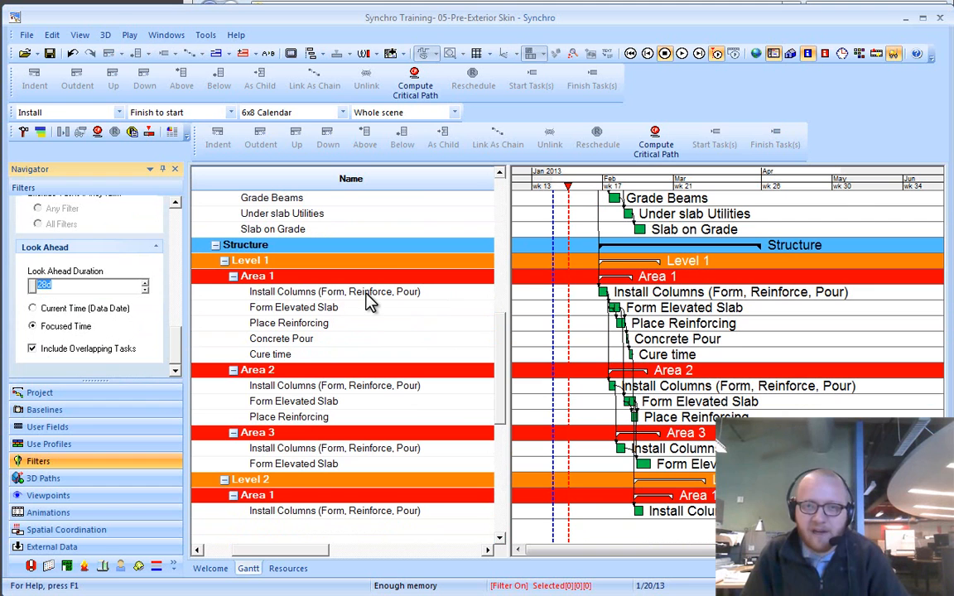
mouse_move(401, 278)
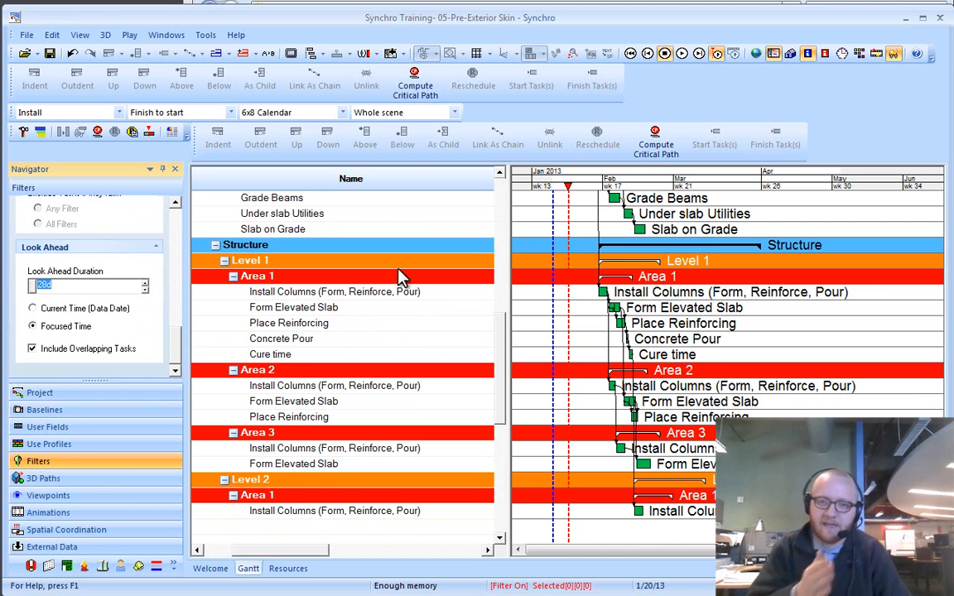
mouse_move(119, 302)
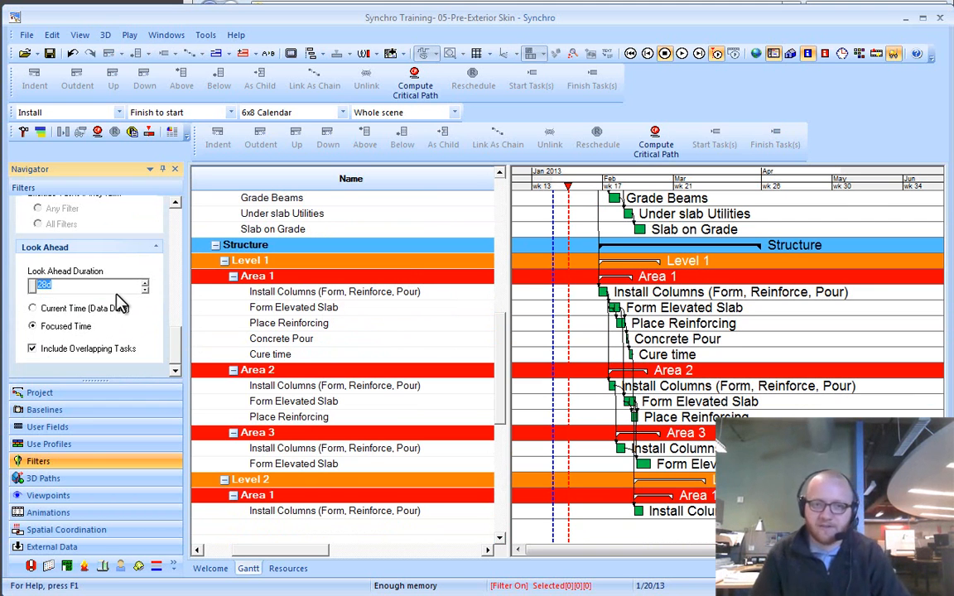
type("154d")
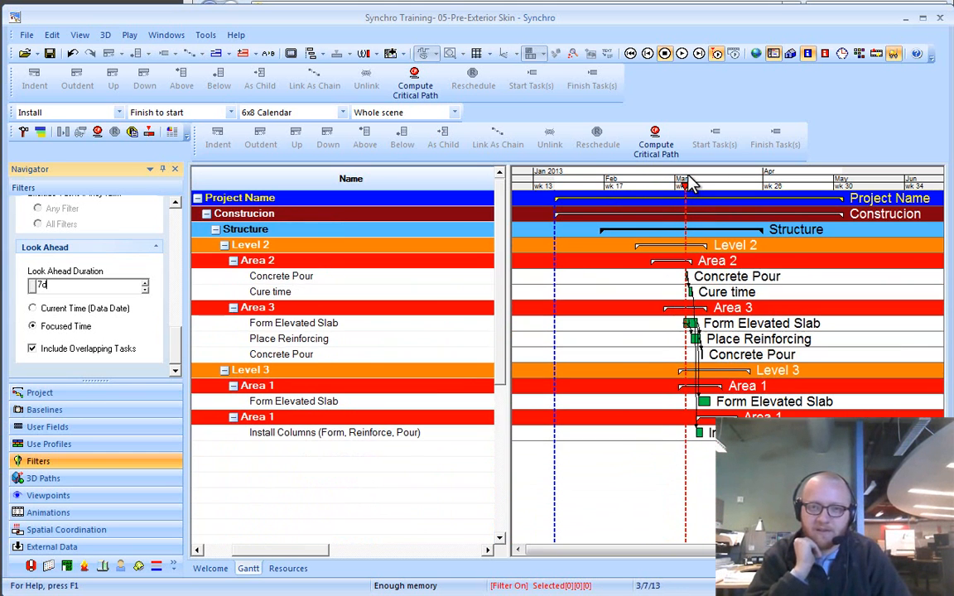
left_click(166, 35)
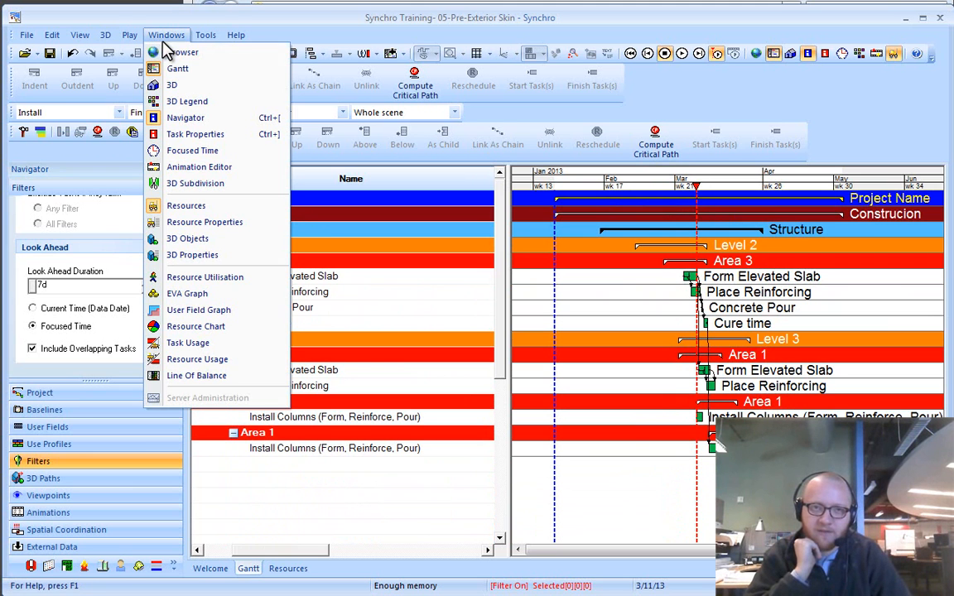
mouse_move(199, 166)
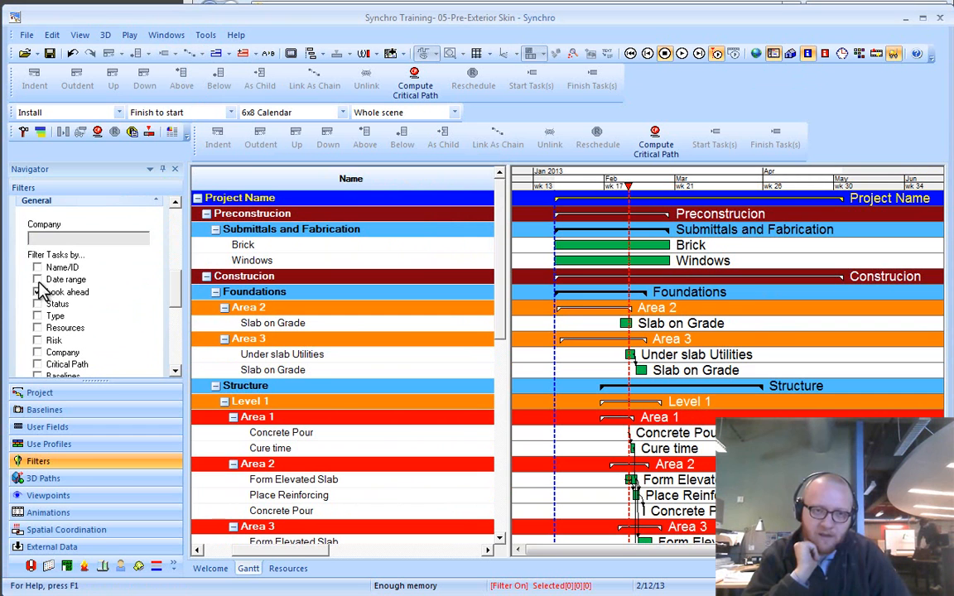
Set the look-ahead duration to 21 days and add 'pour' as a name string so only pour tasks remain
left_click(37, 291)
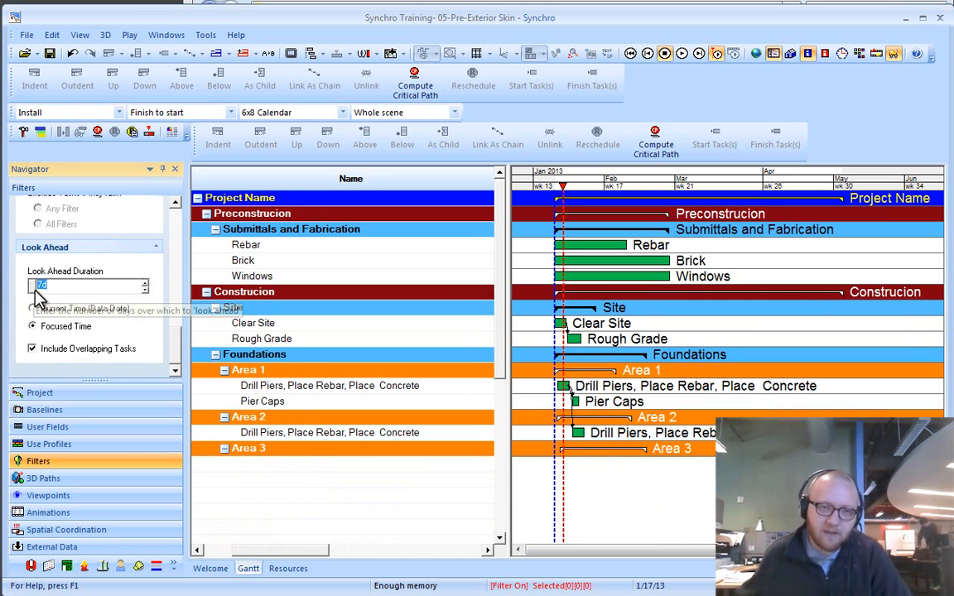
type("462d")
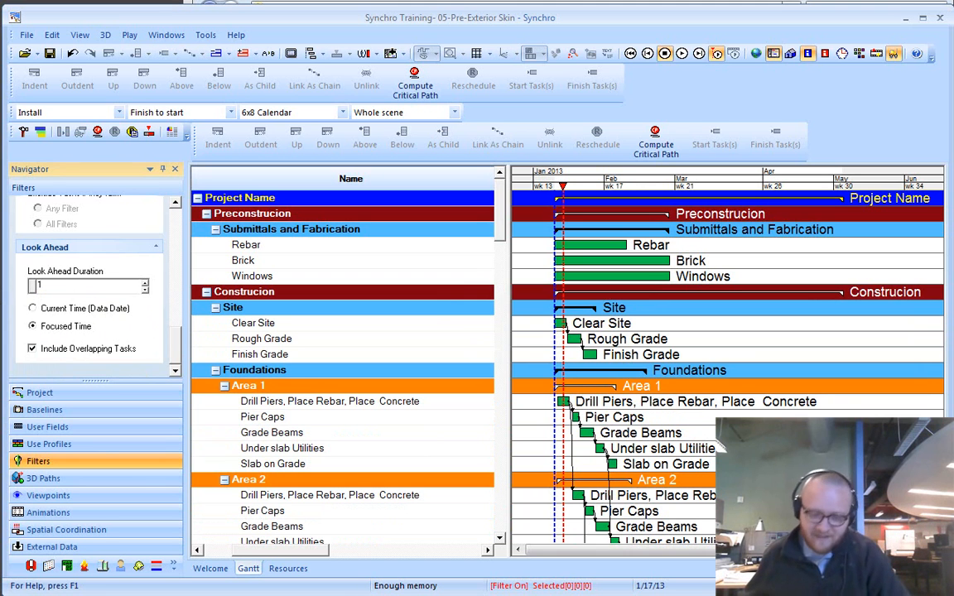
type("21")
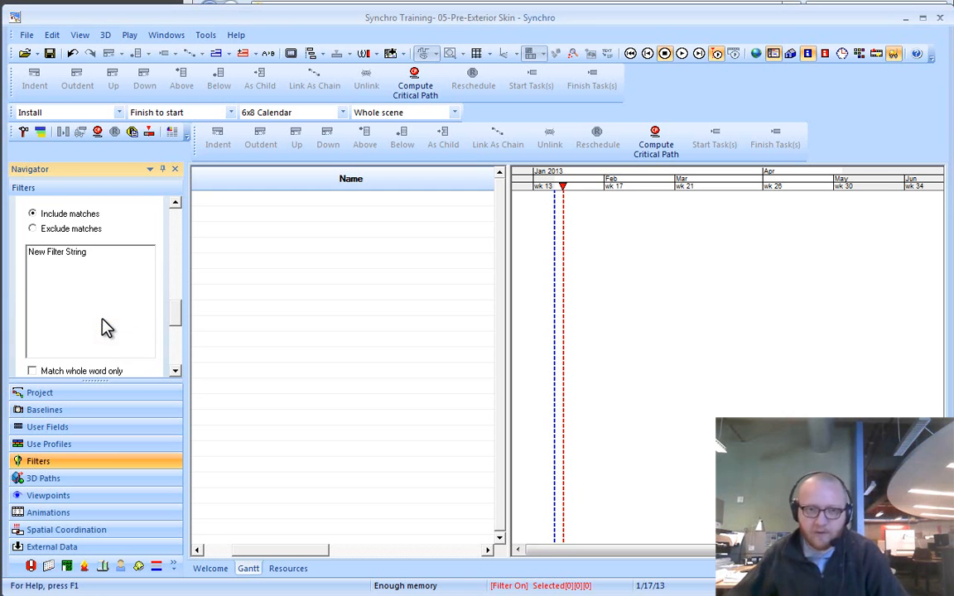
double_click(56, 252)
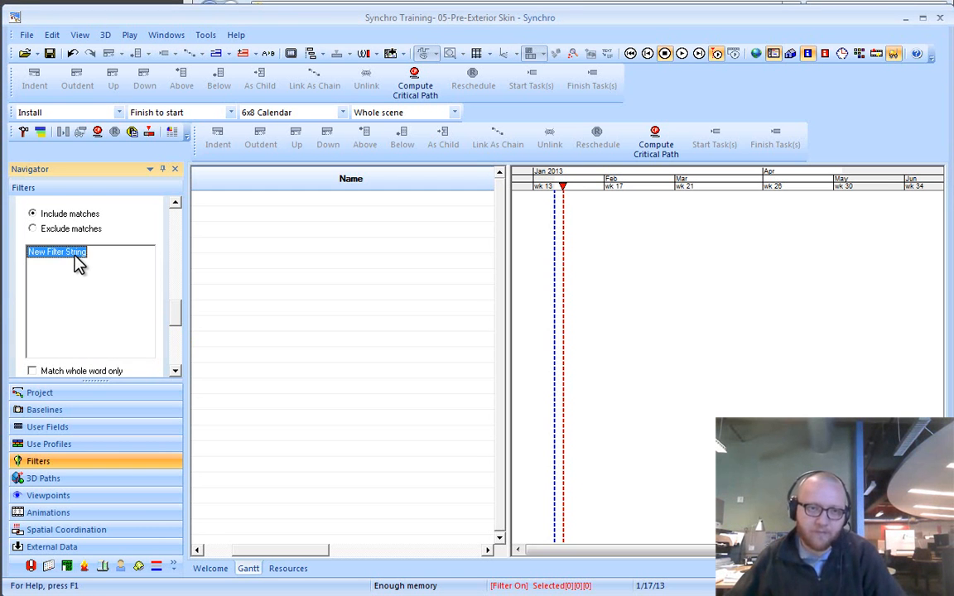
type("pour")
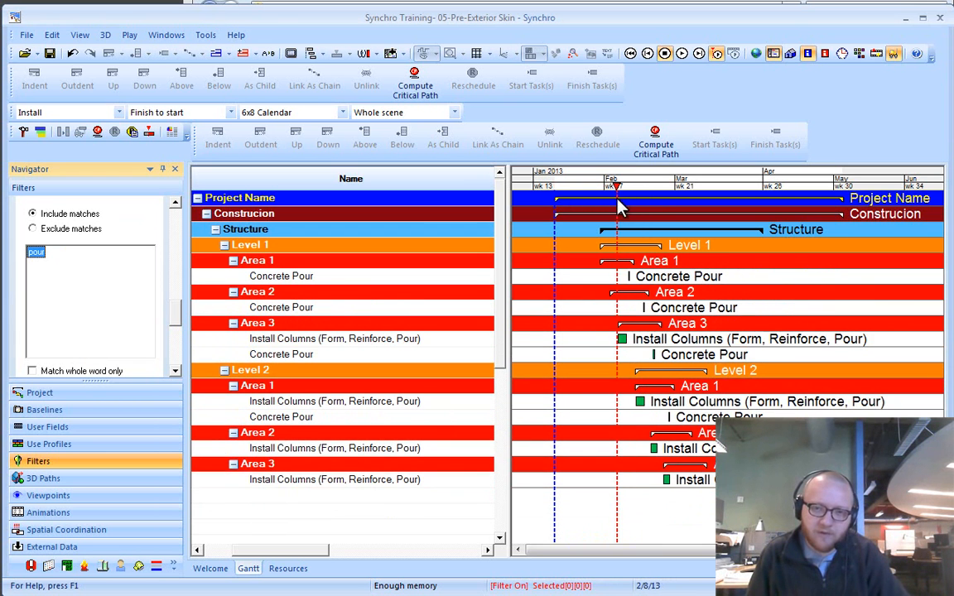
scroll("down", 3)
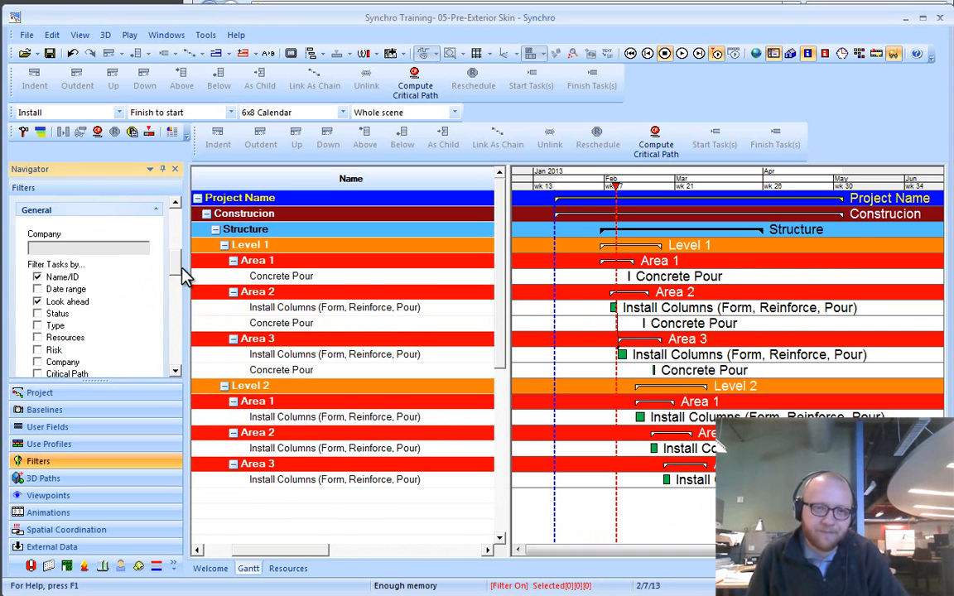
Enable the Company task filter and tick Concreto and Earthwork so only their tasks show
scroll("down", 3)
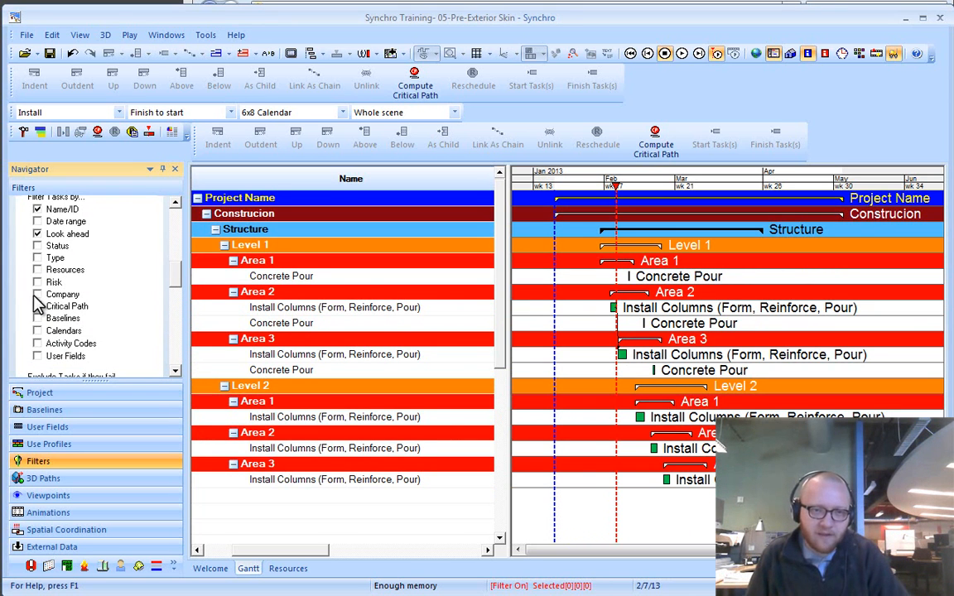
left_click(36, 295)
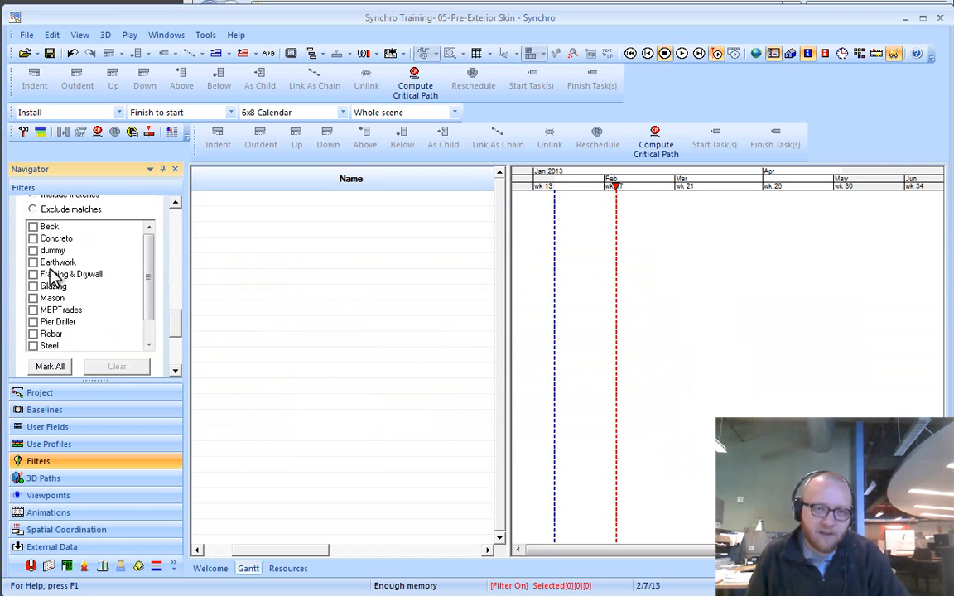
left_click(33, 261)
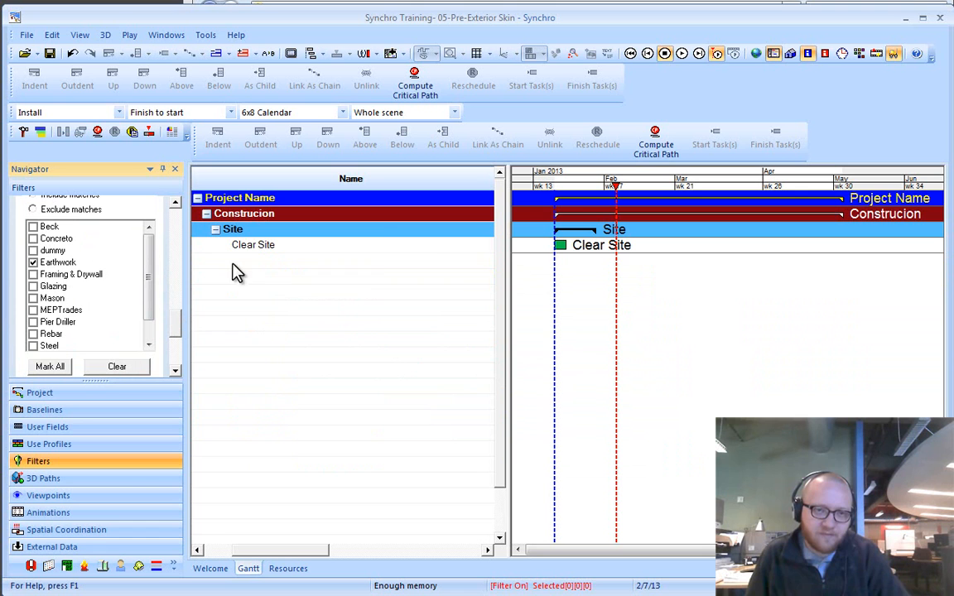
mouse_move(467, 365)
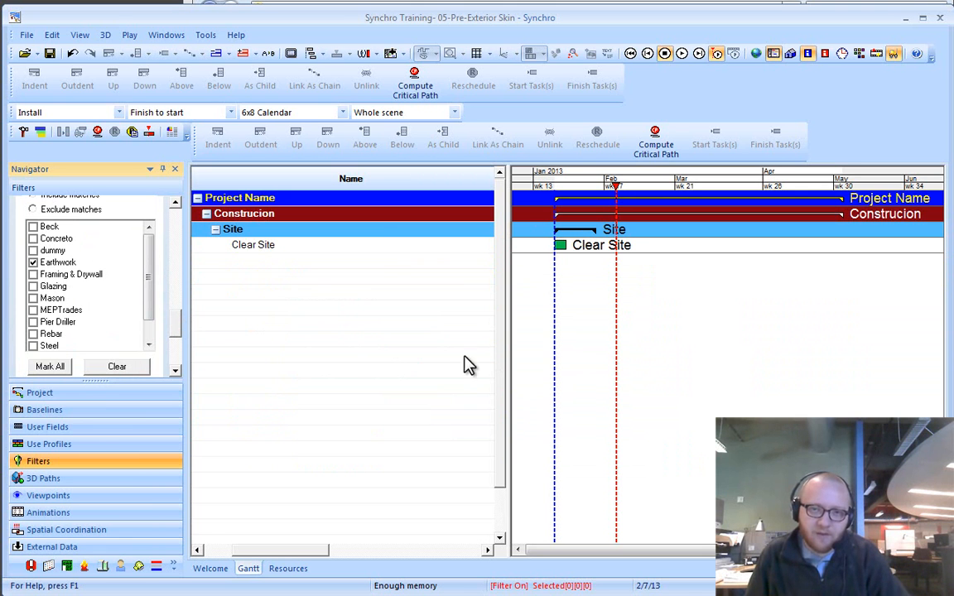
left_click(33, 261)
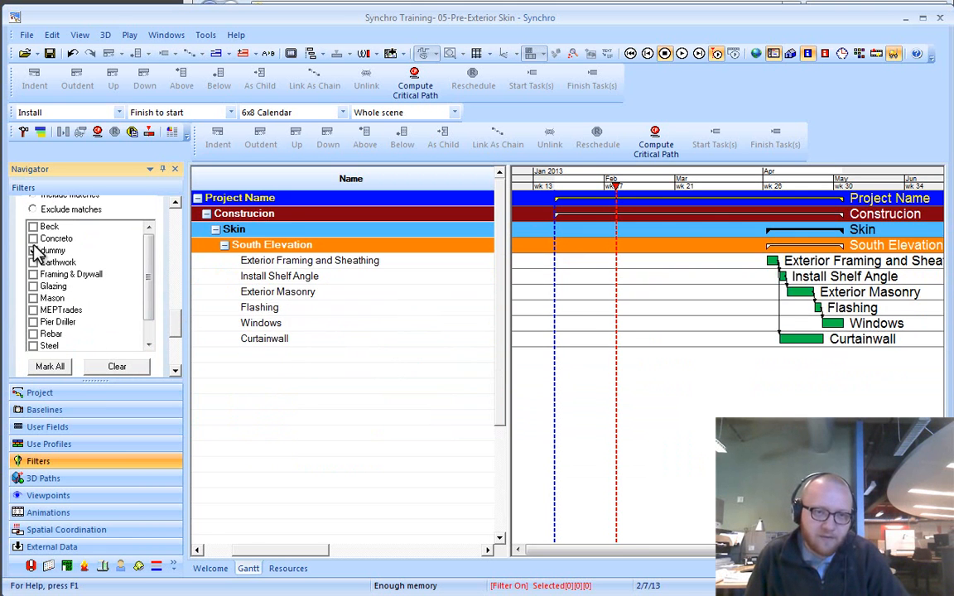
left_click(33, 239)
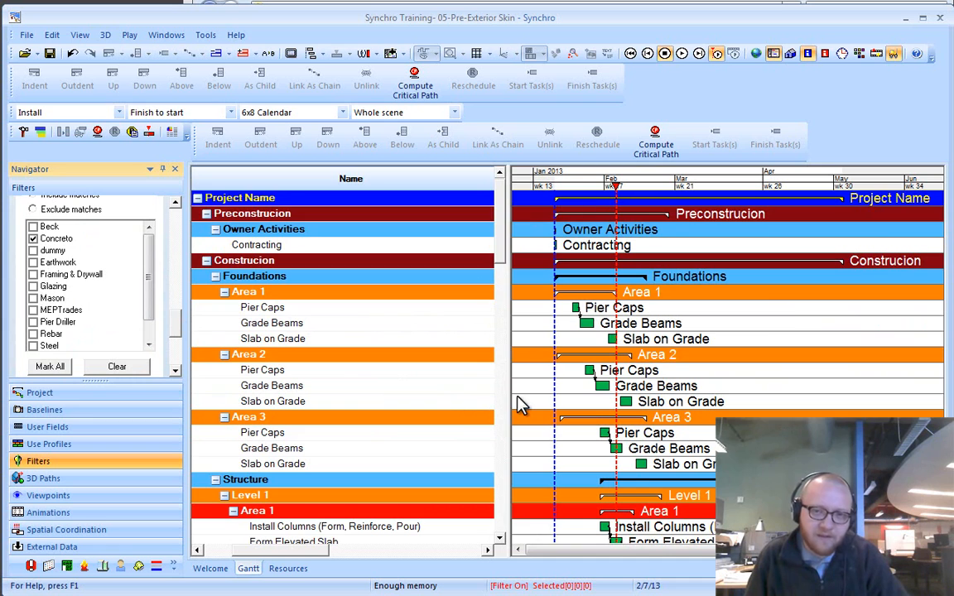
scroll("down", 3)
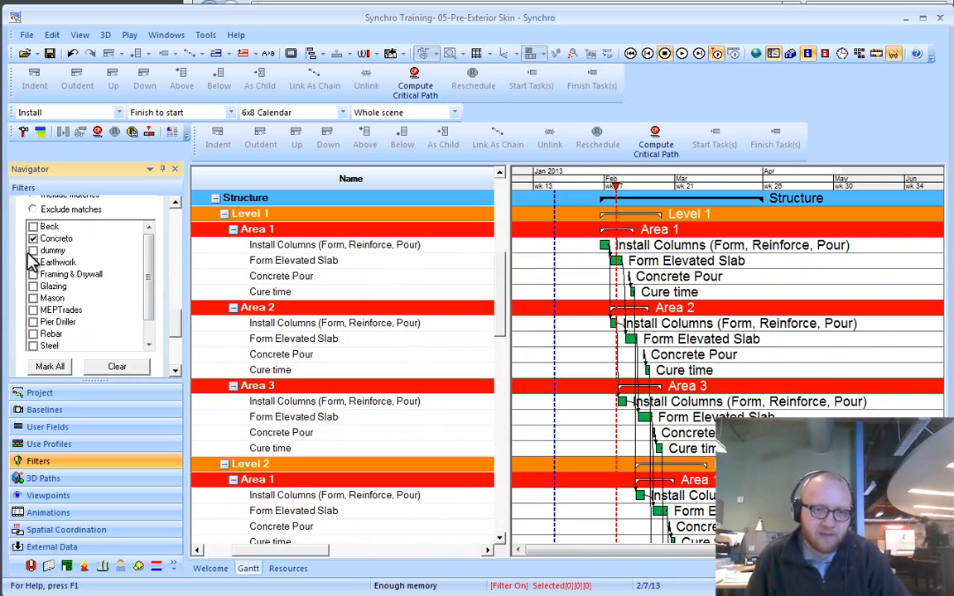
left_click(33, 262)
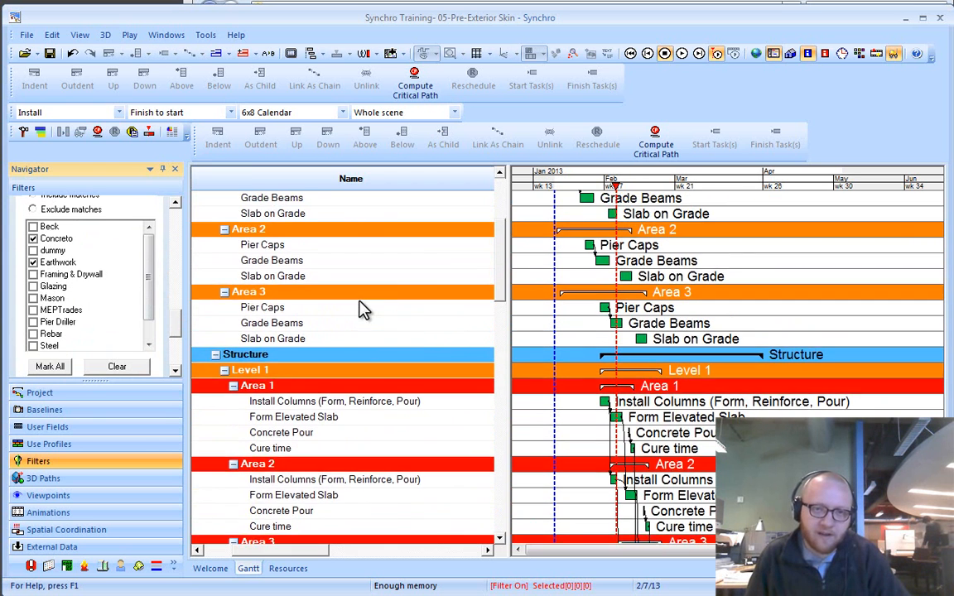